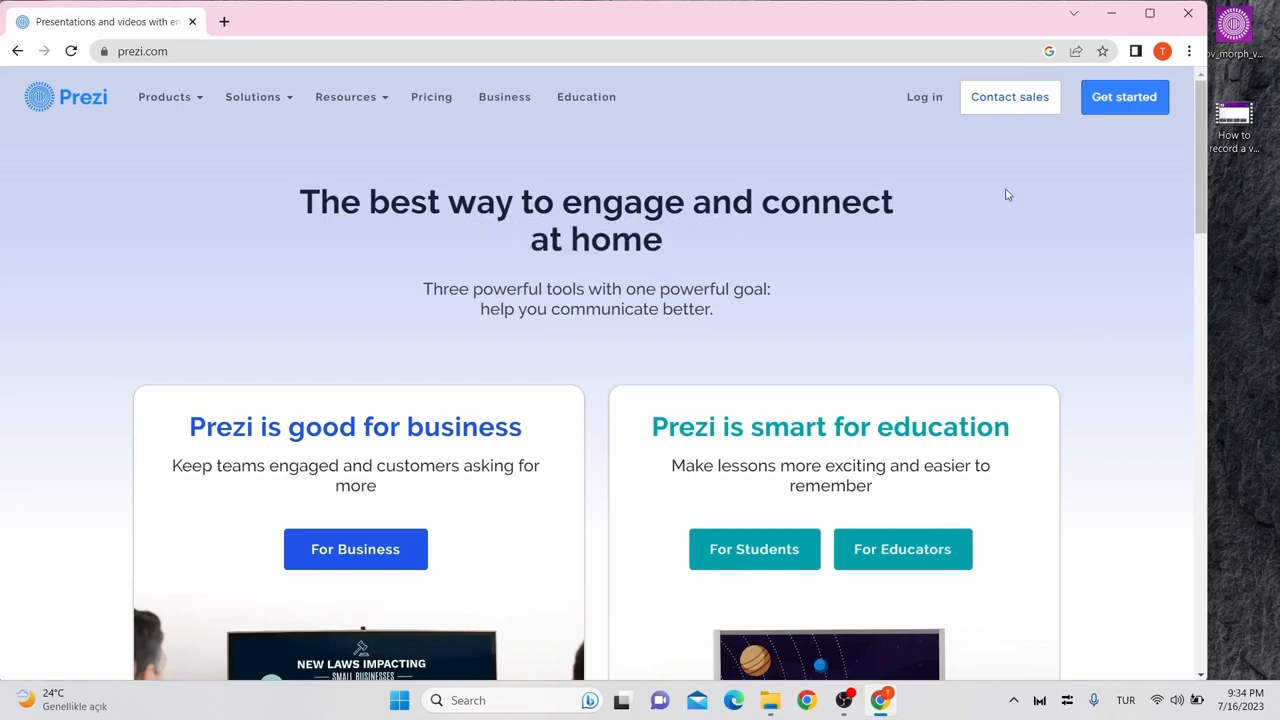
Sign in on prezi.com and switch the dashboard to the Prezi Video section
click(918, 96)
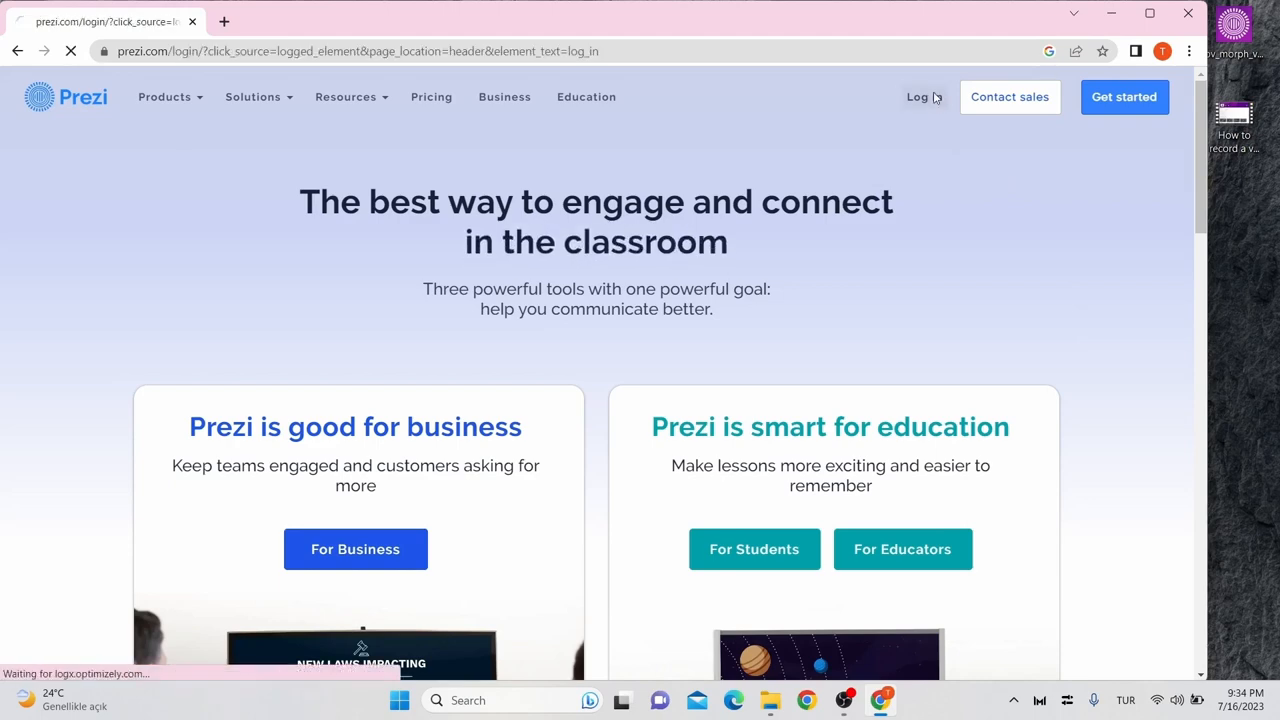
click(916, 96)
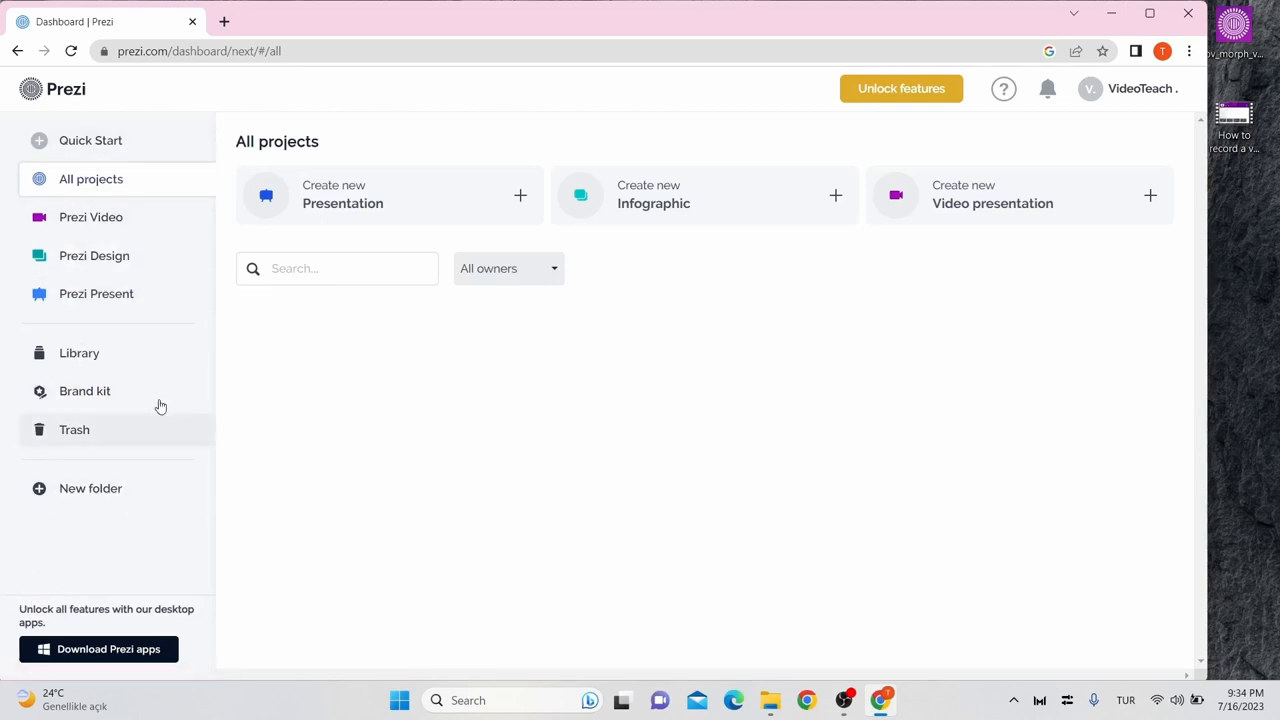
mouse_move(118, 190)
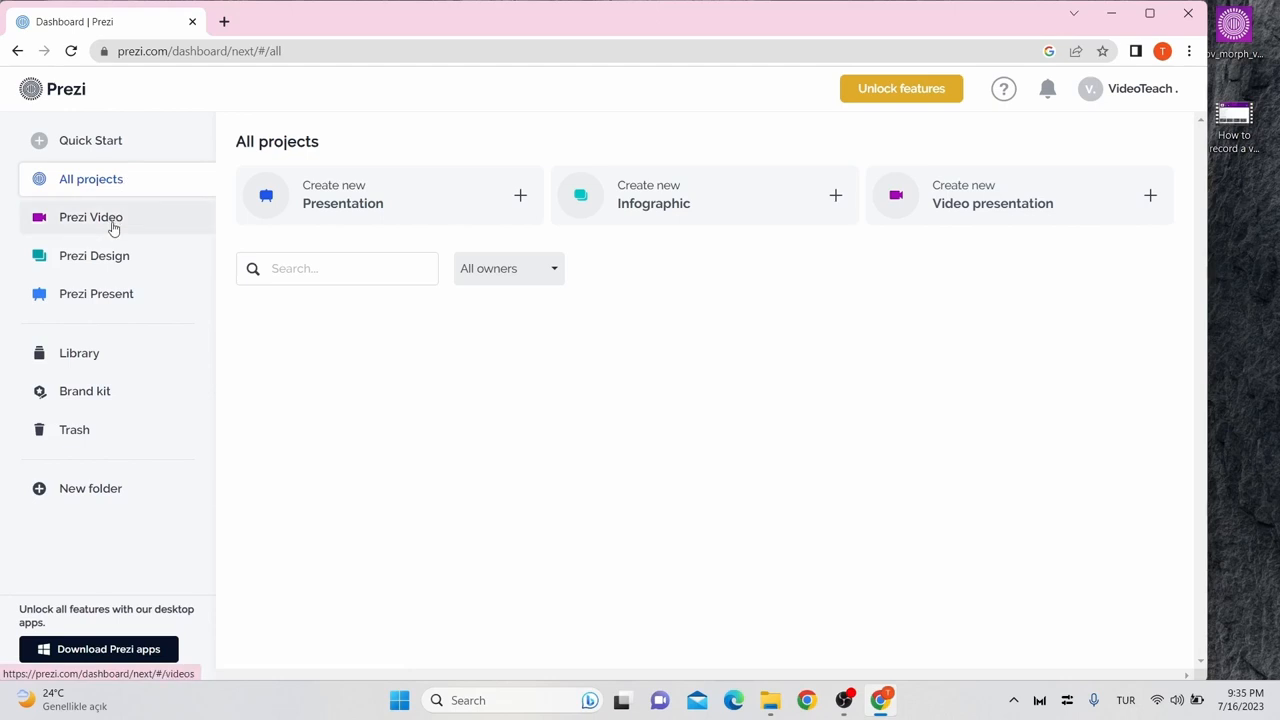
click(92, 216)
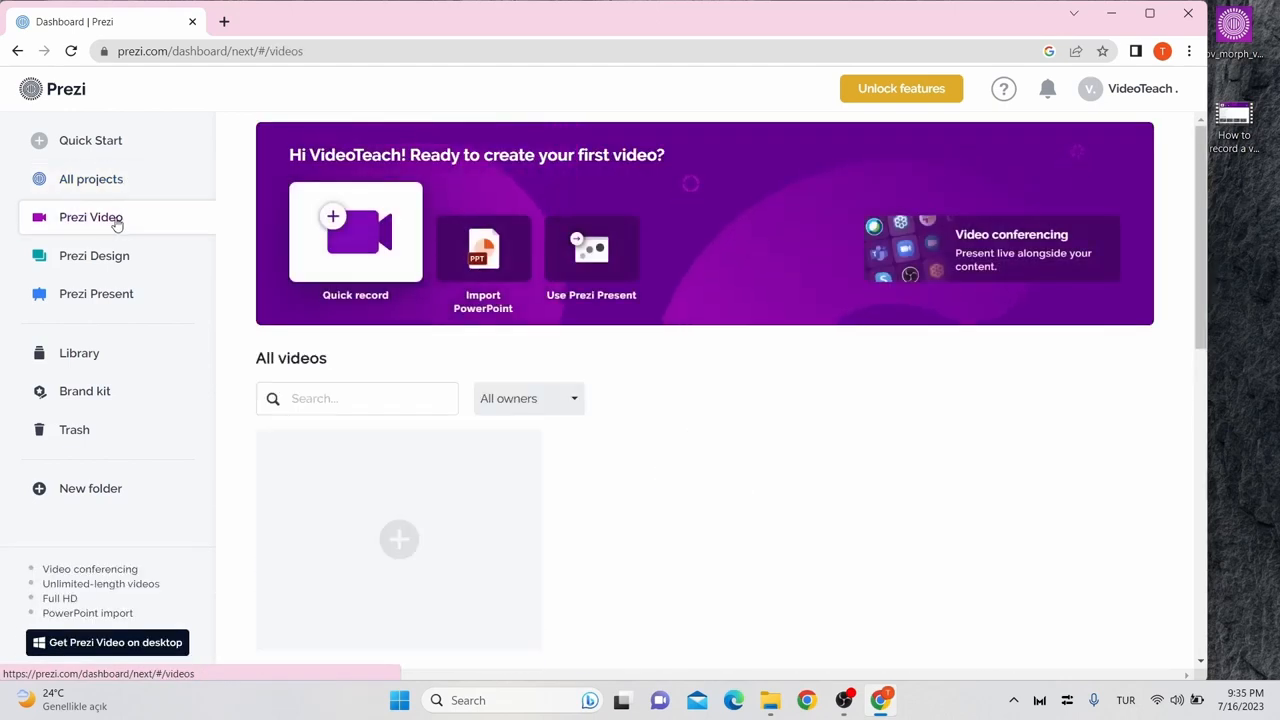
mouse_move(356, 236)
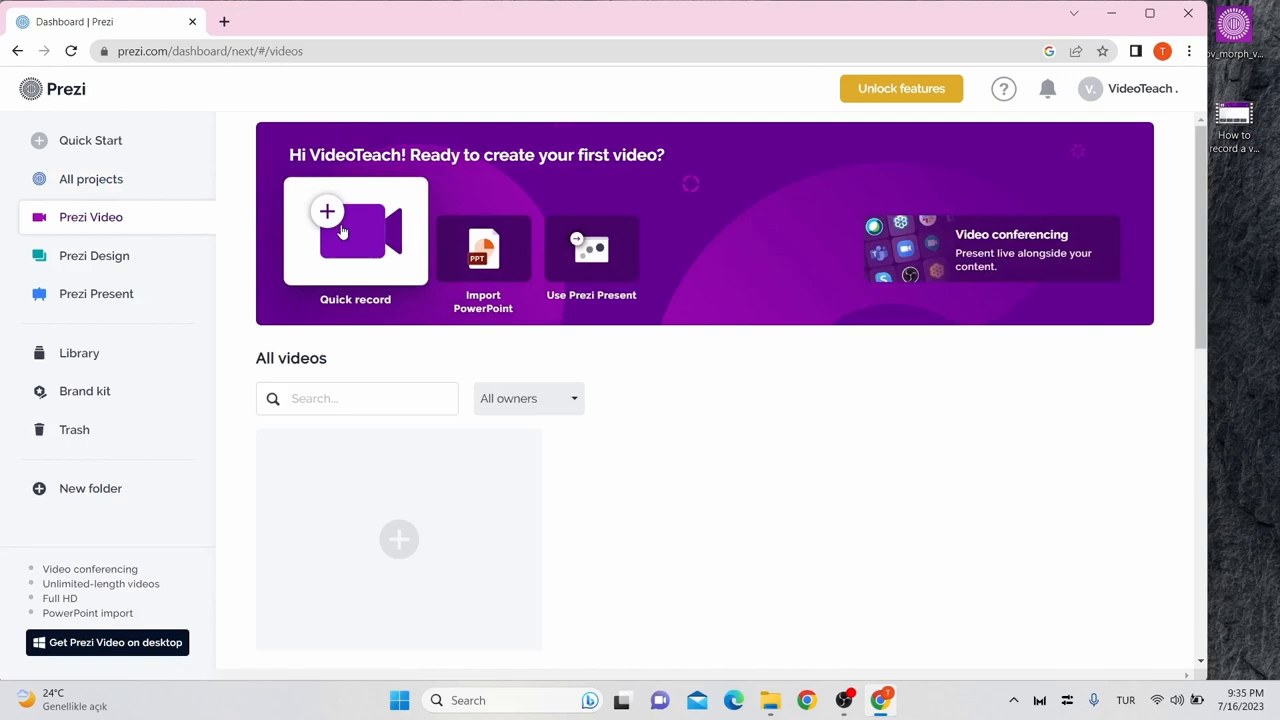
Quick-record a new video with an imported 'How to use Prezi' slide, an added illustration and a second slide
click(356, 232)
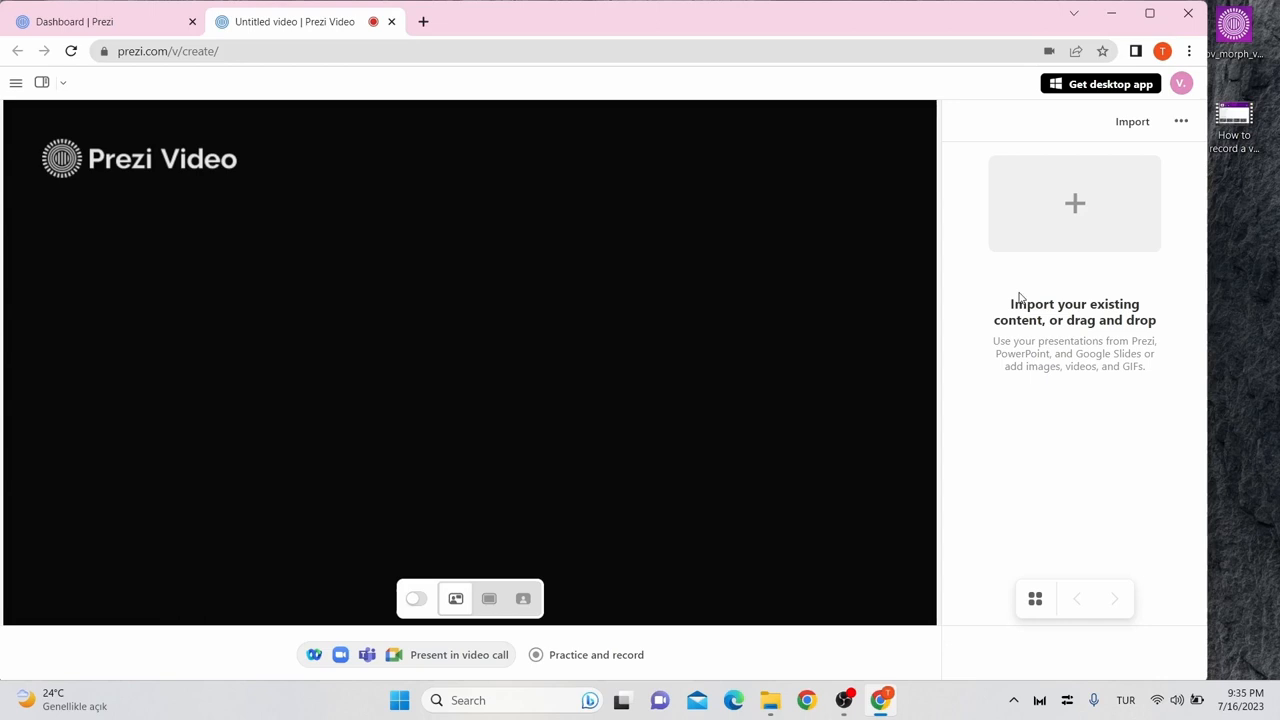
mouse_move(1074, 204)
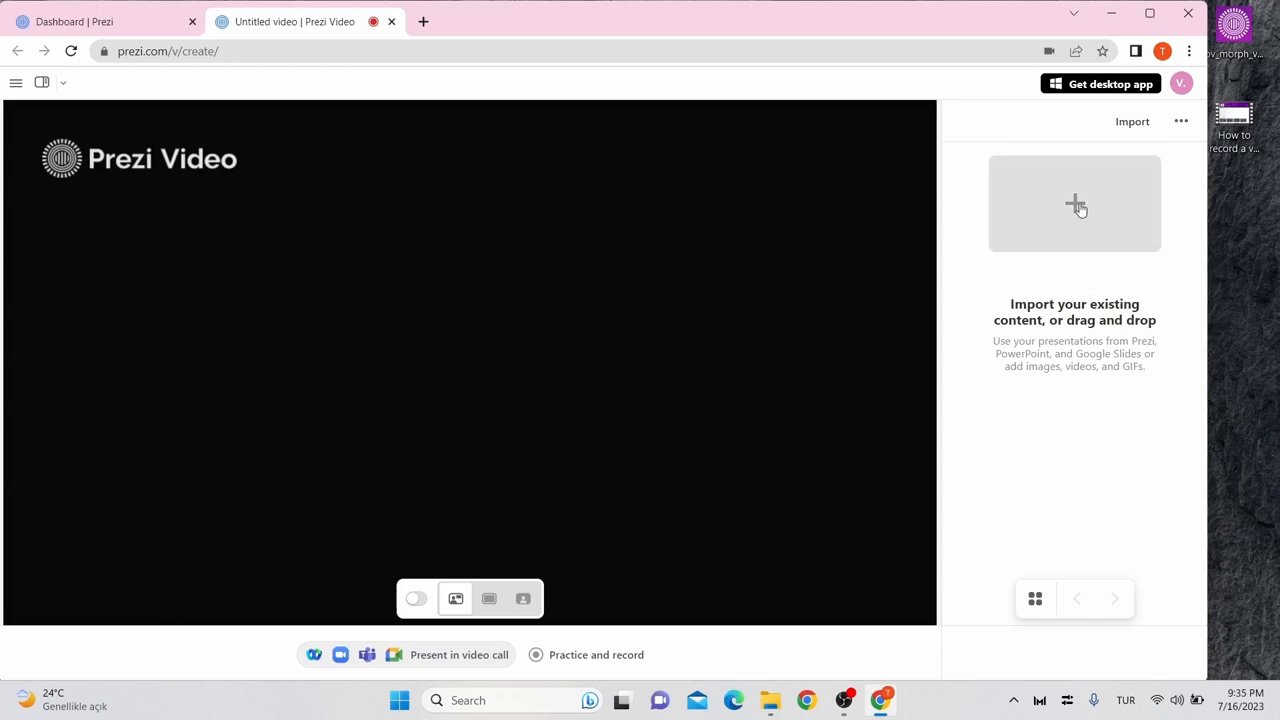
click(1074, 204)
text(How to use Prezi)
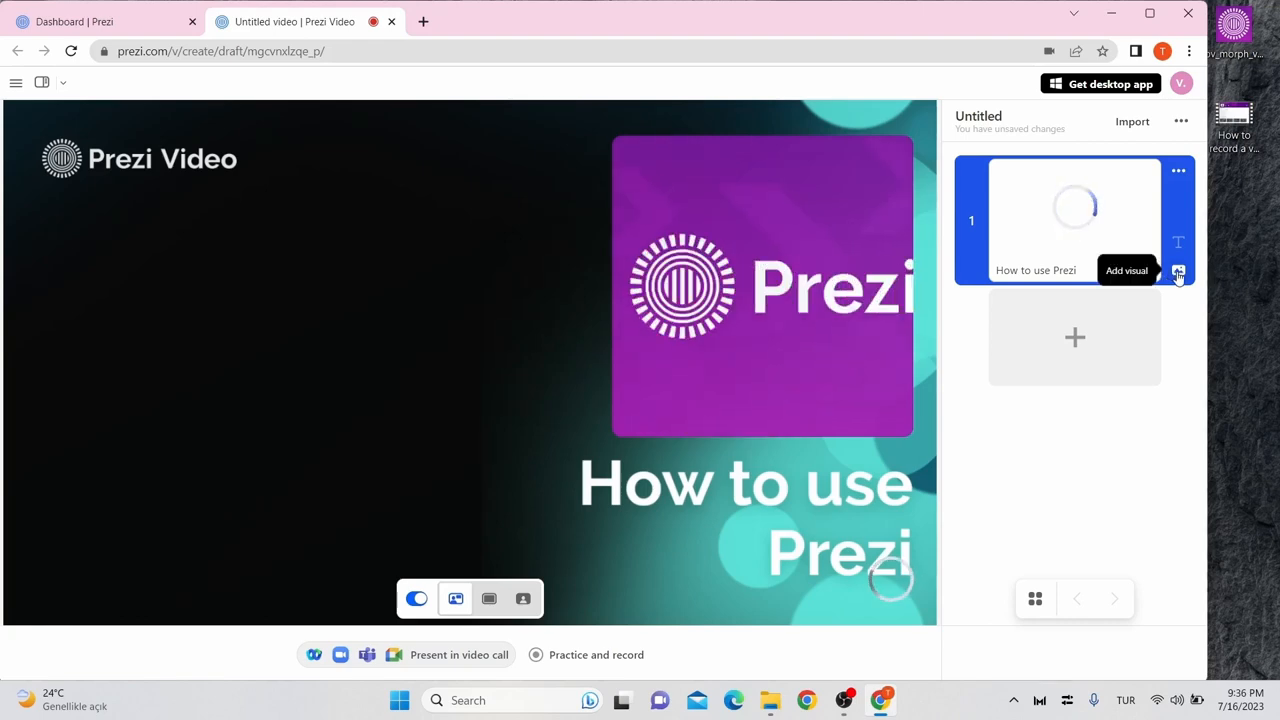
click(1178, 272)
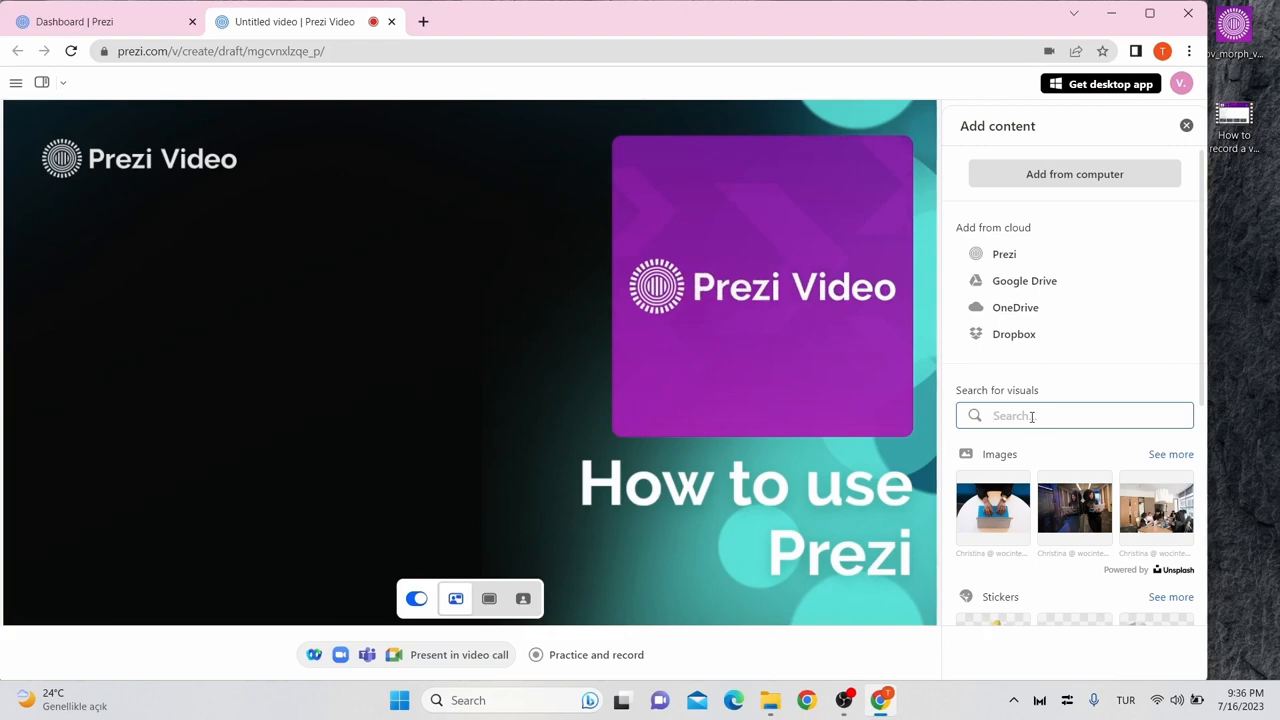
click(1186, 124)
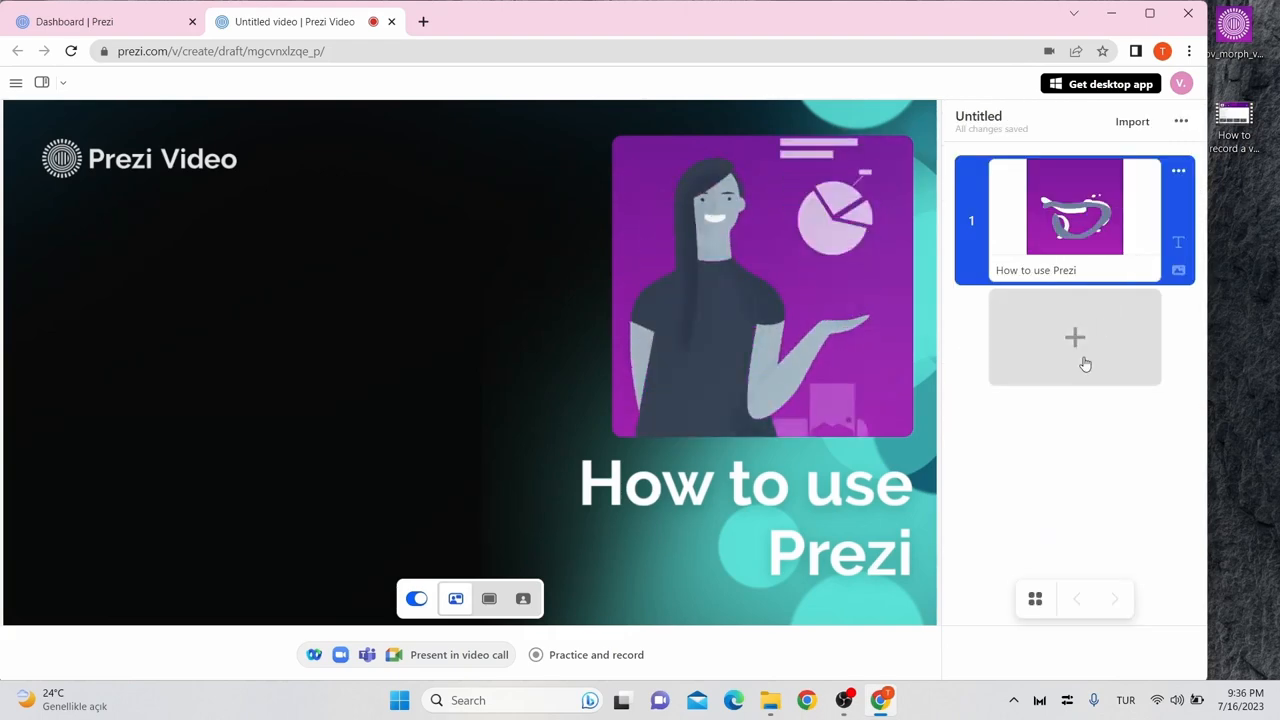
click(1076, 336)
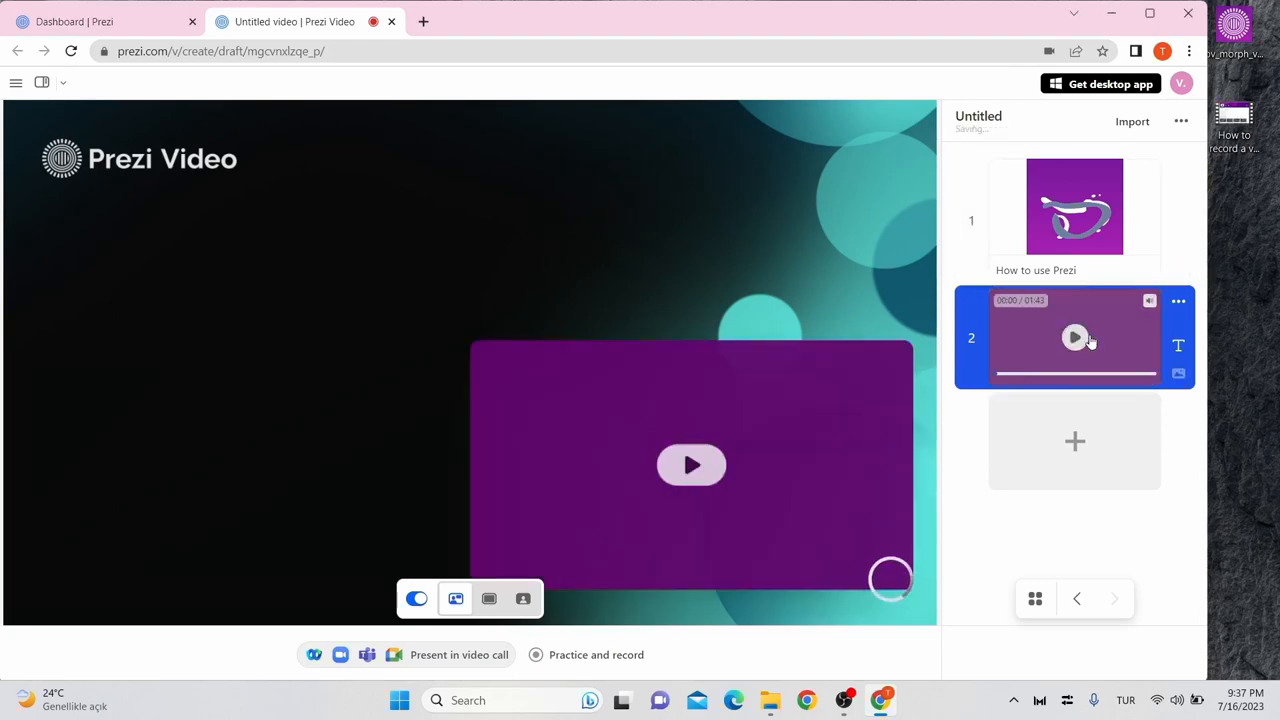
Preview the clip on slide 2 and reorder so the video slide comes first
click(1076, 336)
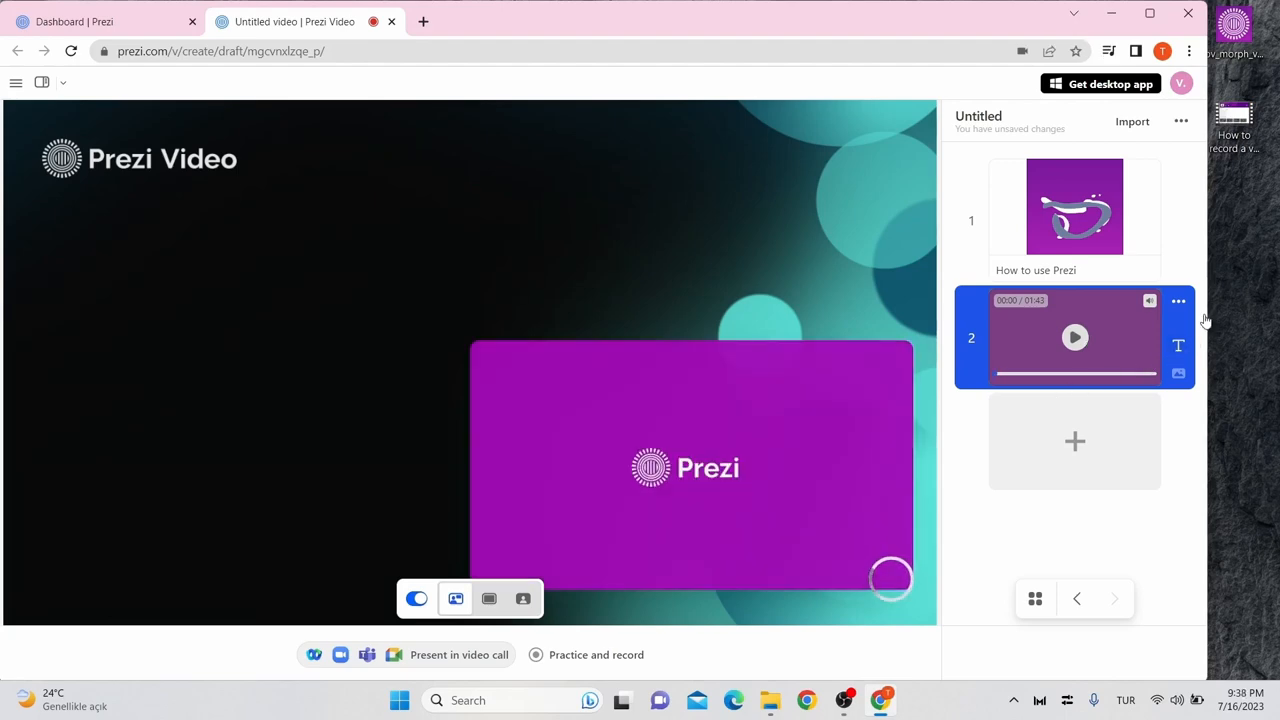
click(1178, 300)
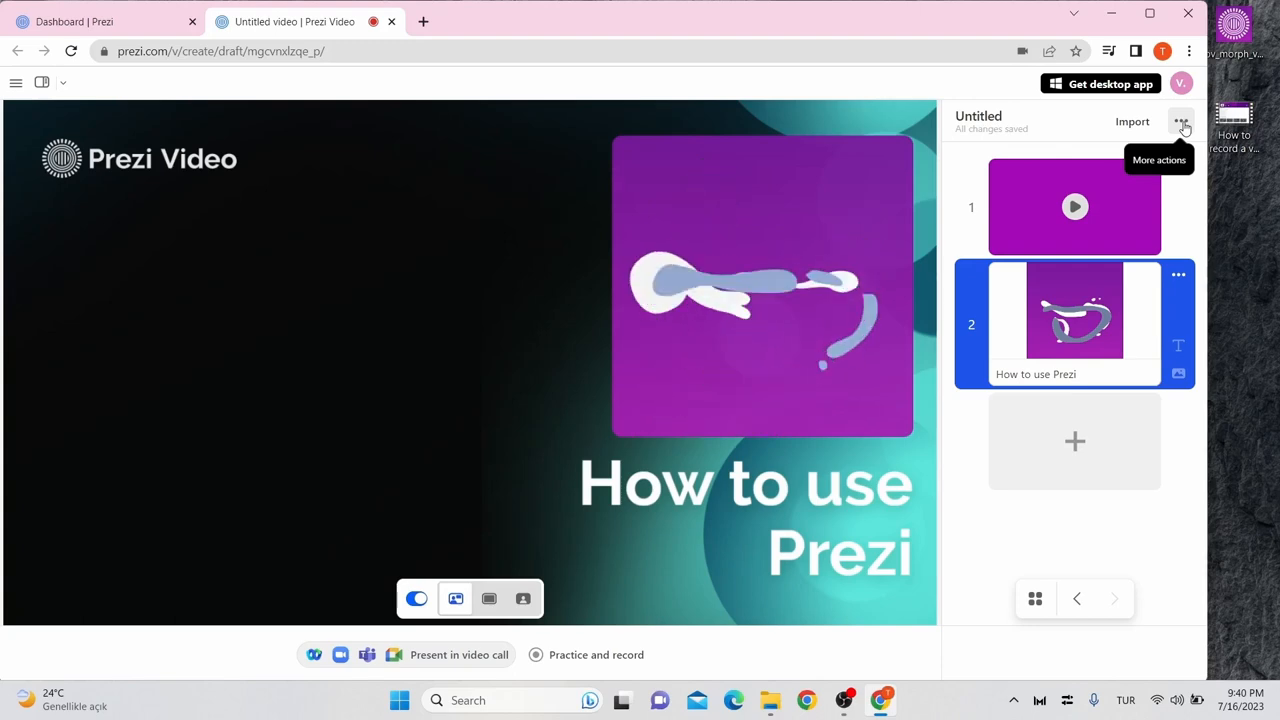
click(1180, 122)
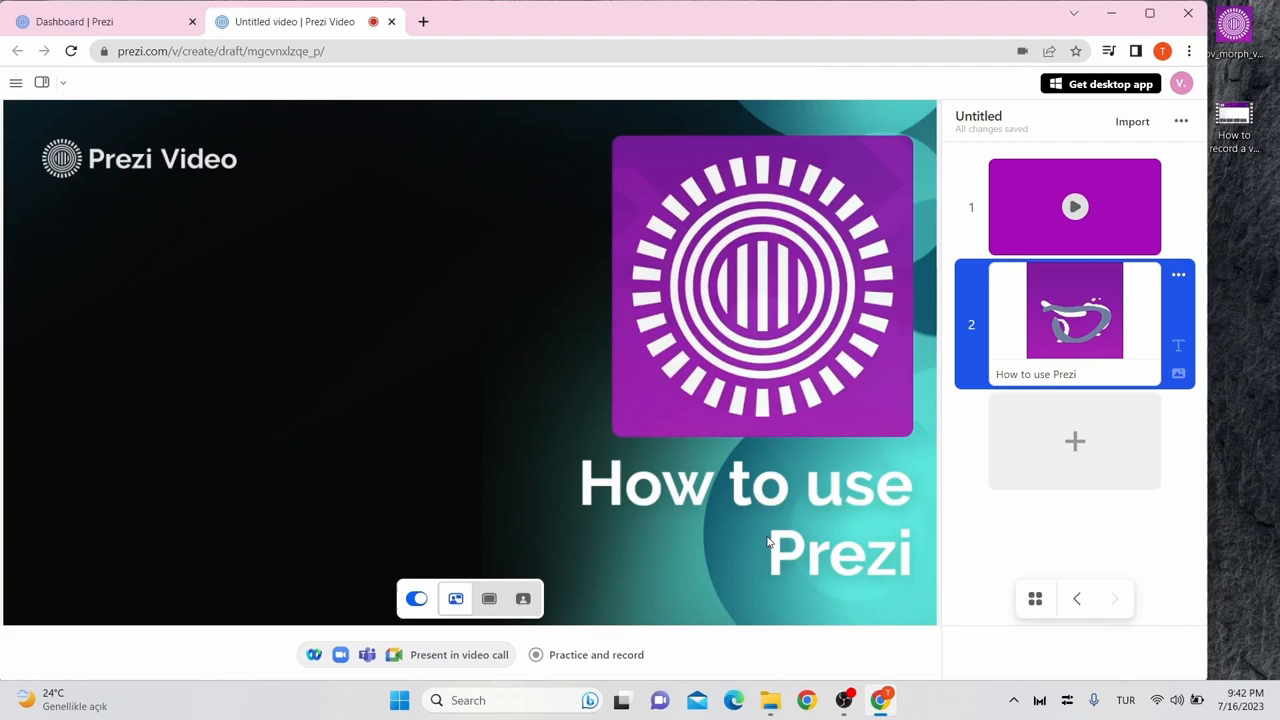
mouse_move(618, 660)
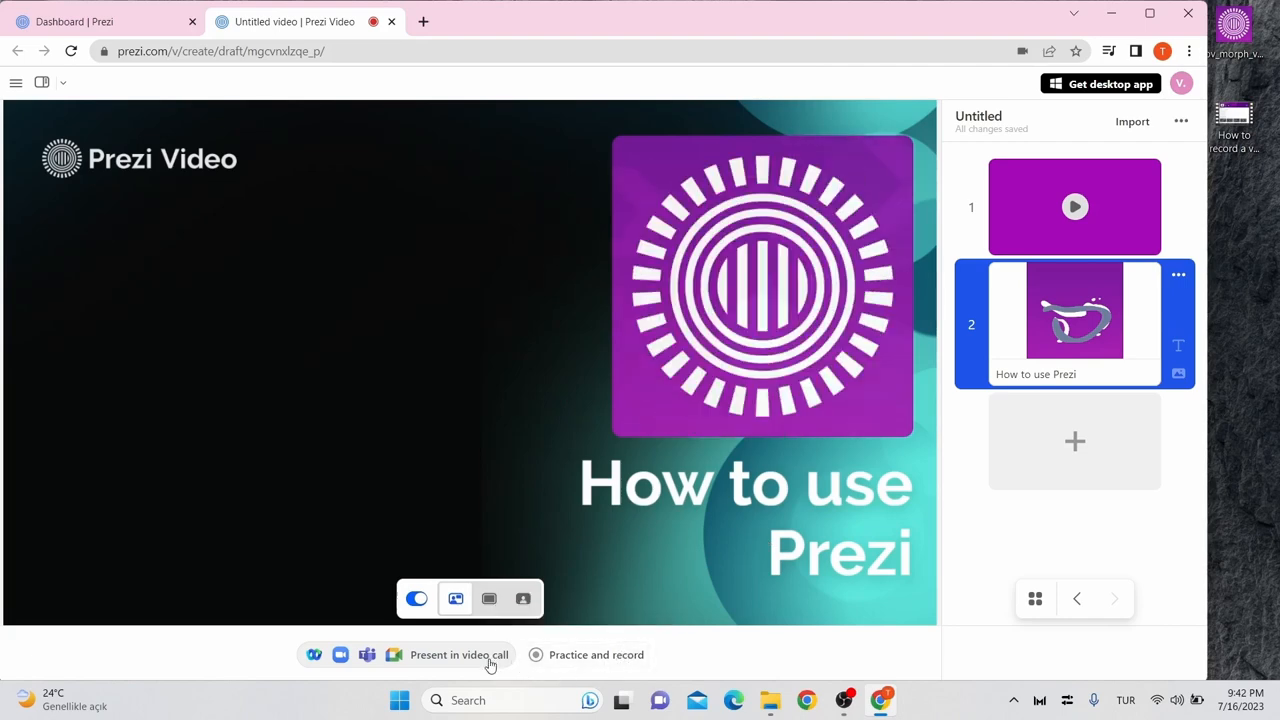
Record a short take, save it as 'How to use Prezi' and return to the dashboard
click(596, 654)
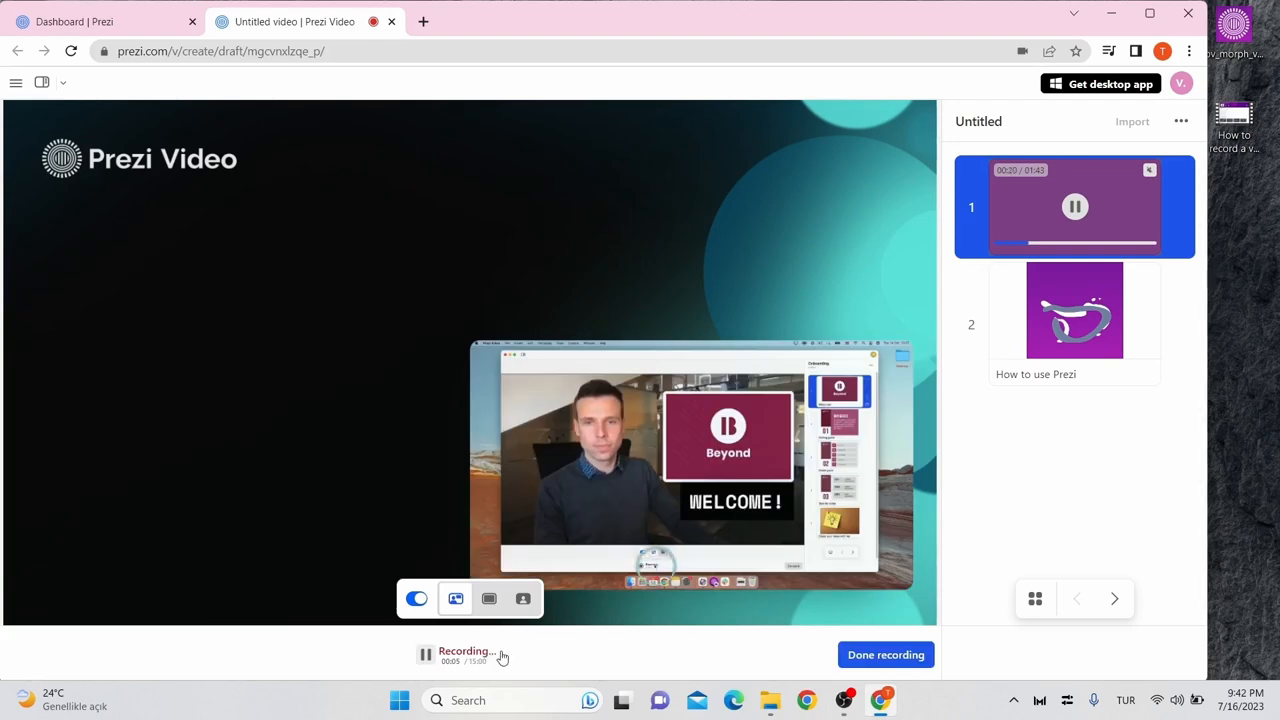
click(884, 654)
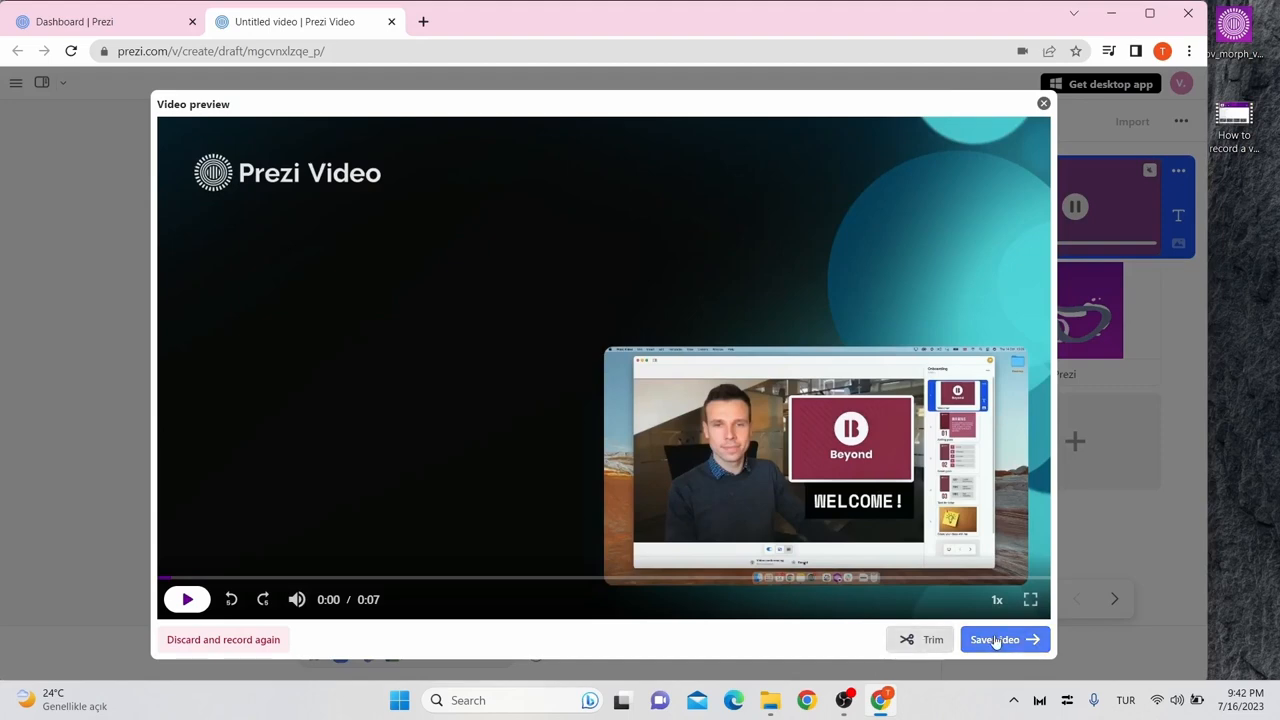
click(1004, 640)
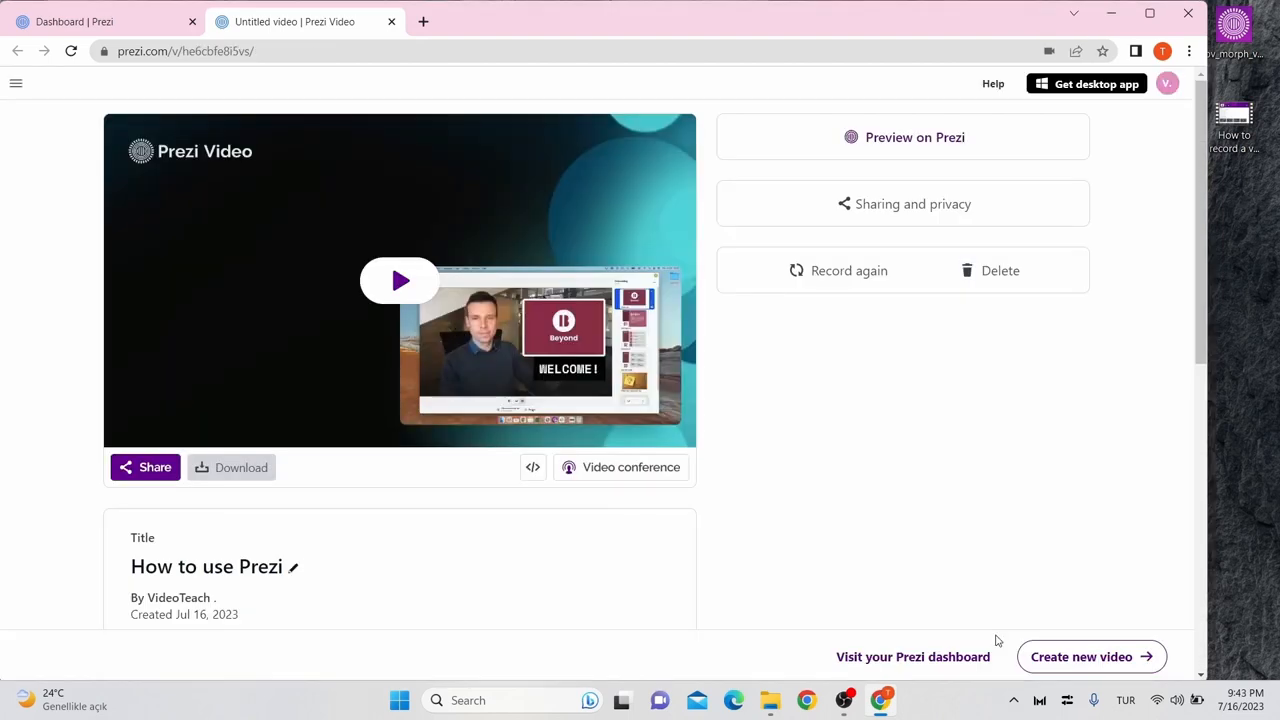
click(76, 20)
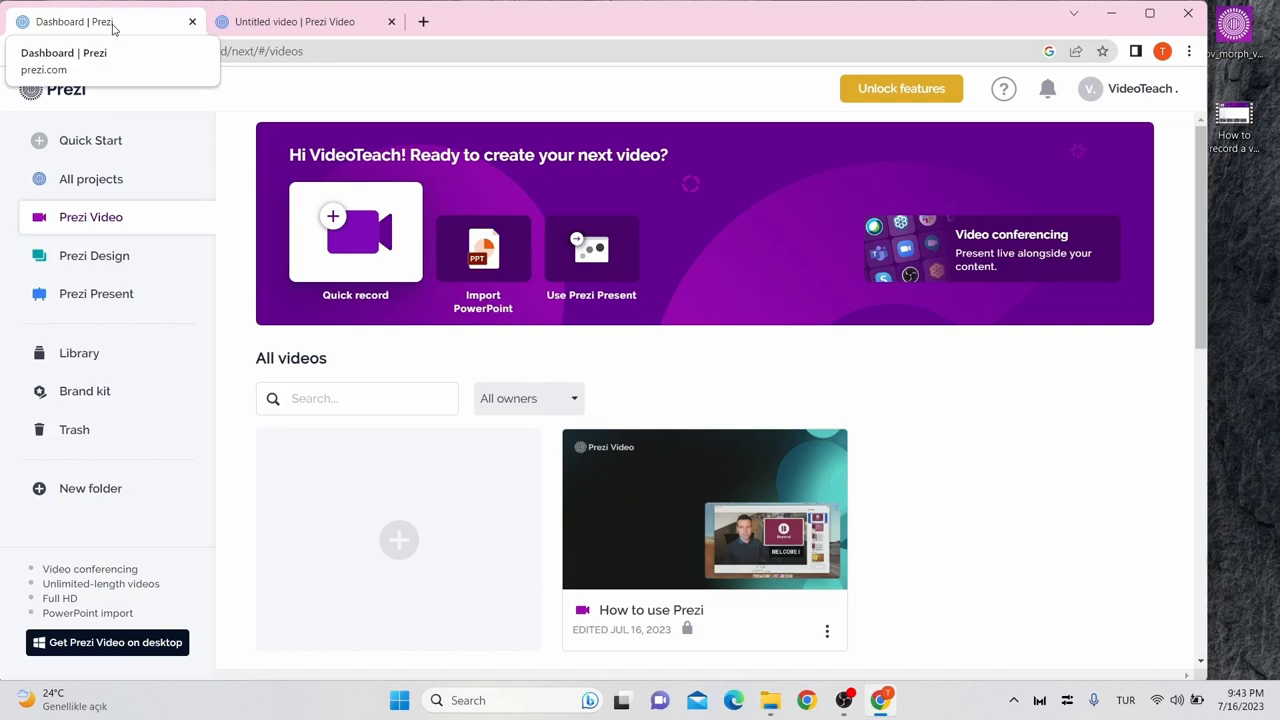
Create a new design from the Theatre Classroom Infographic template in Prezi Design
click(94, 256)
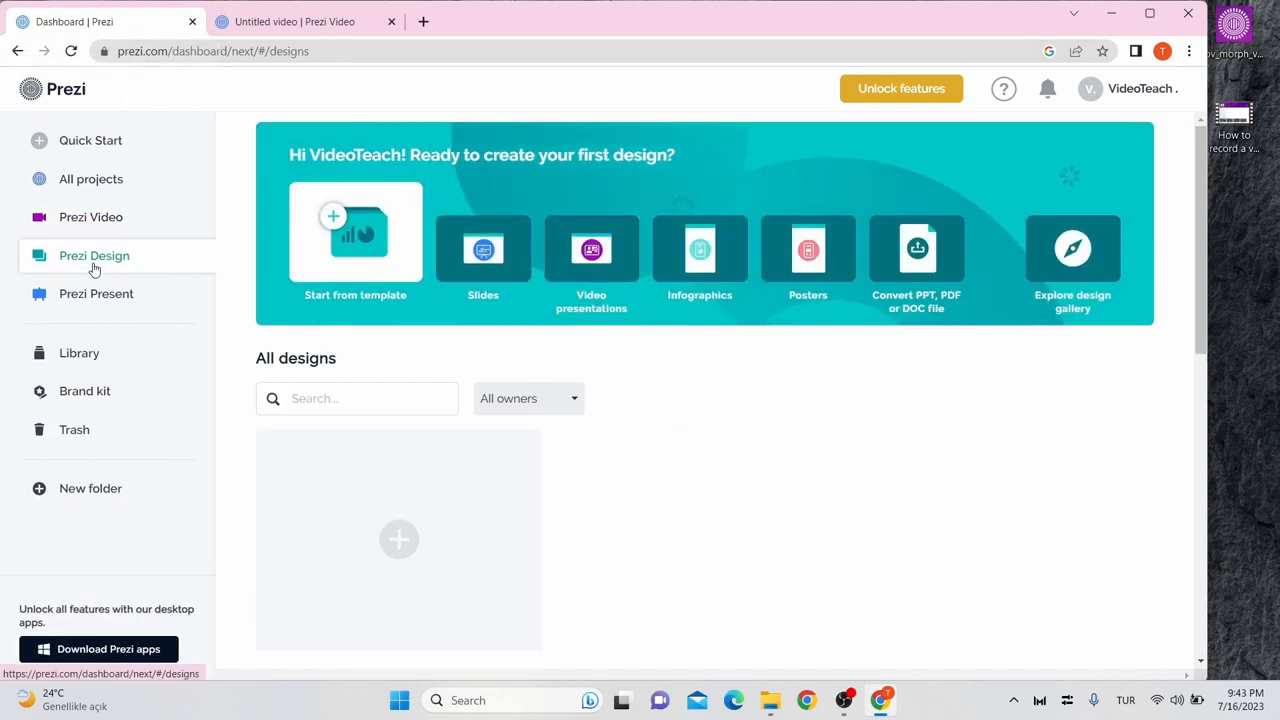
mouse_move(340, 240)
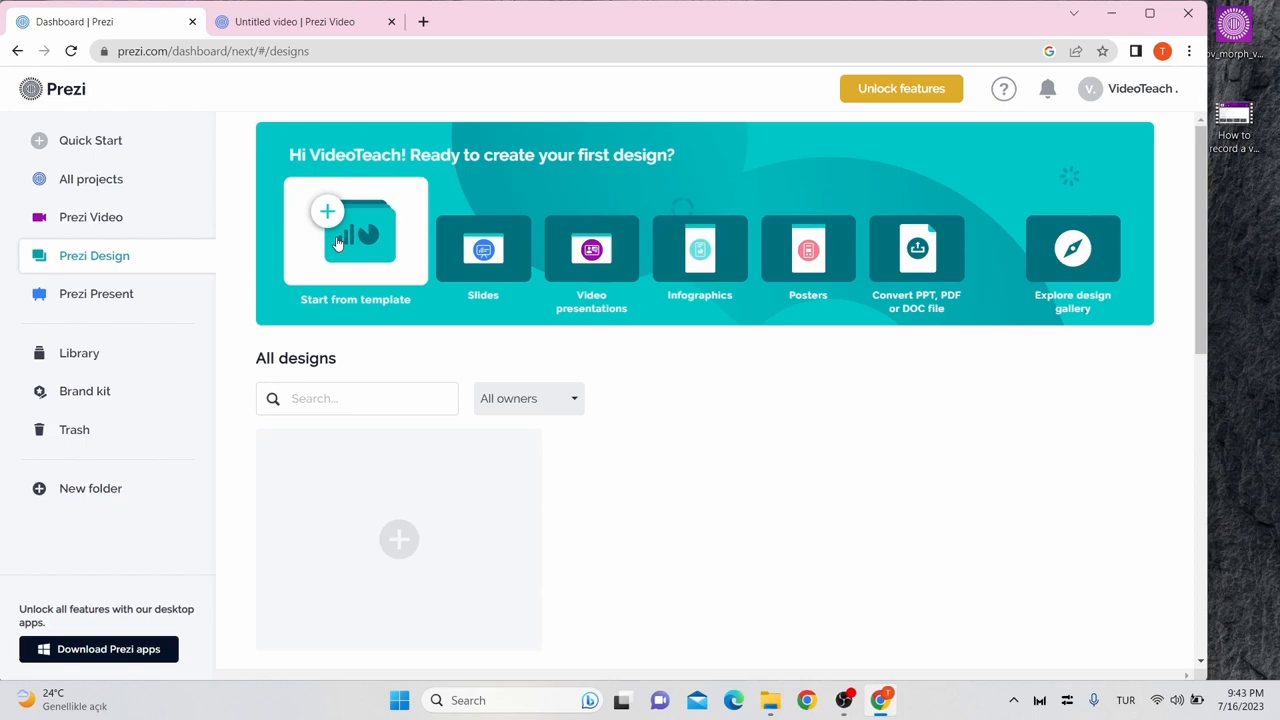
click(700, 248)
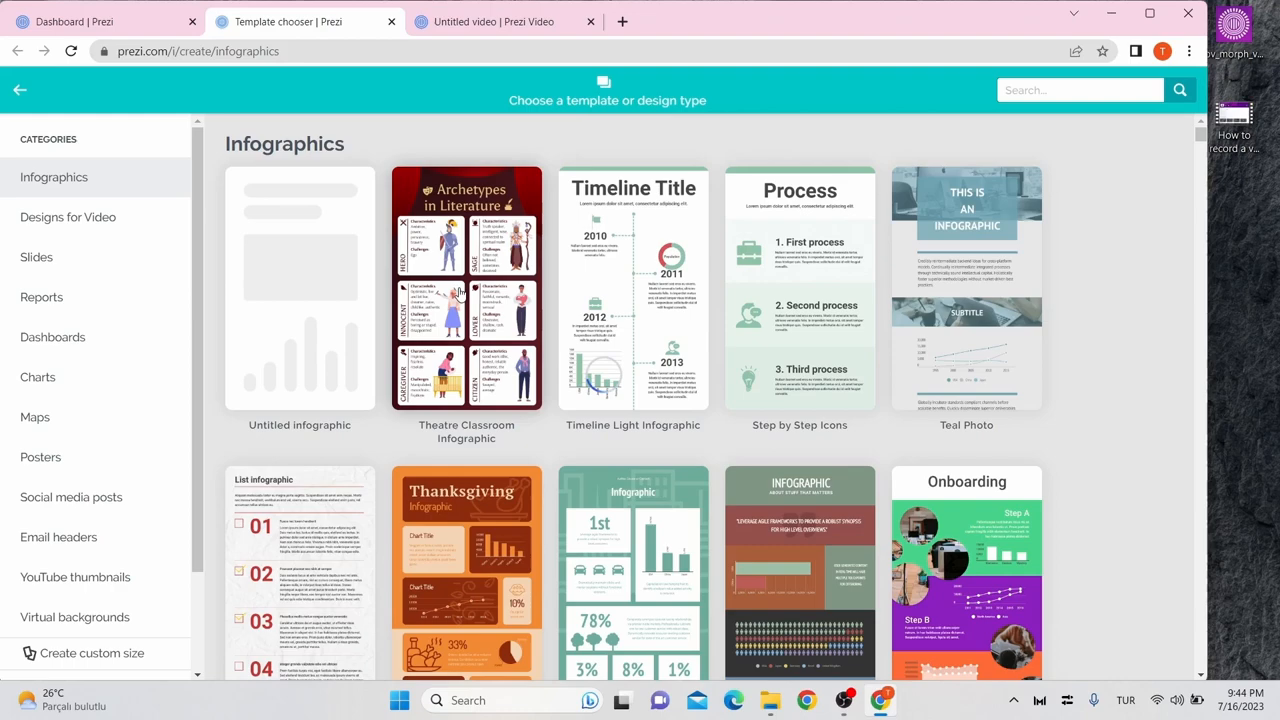
click(466, 288)
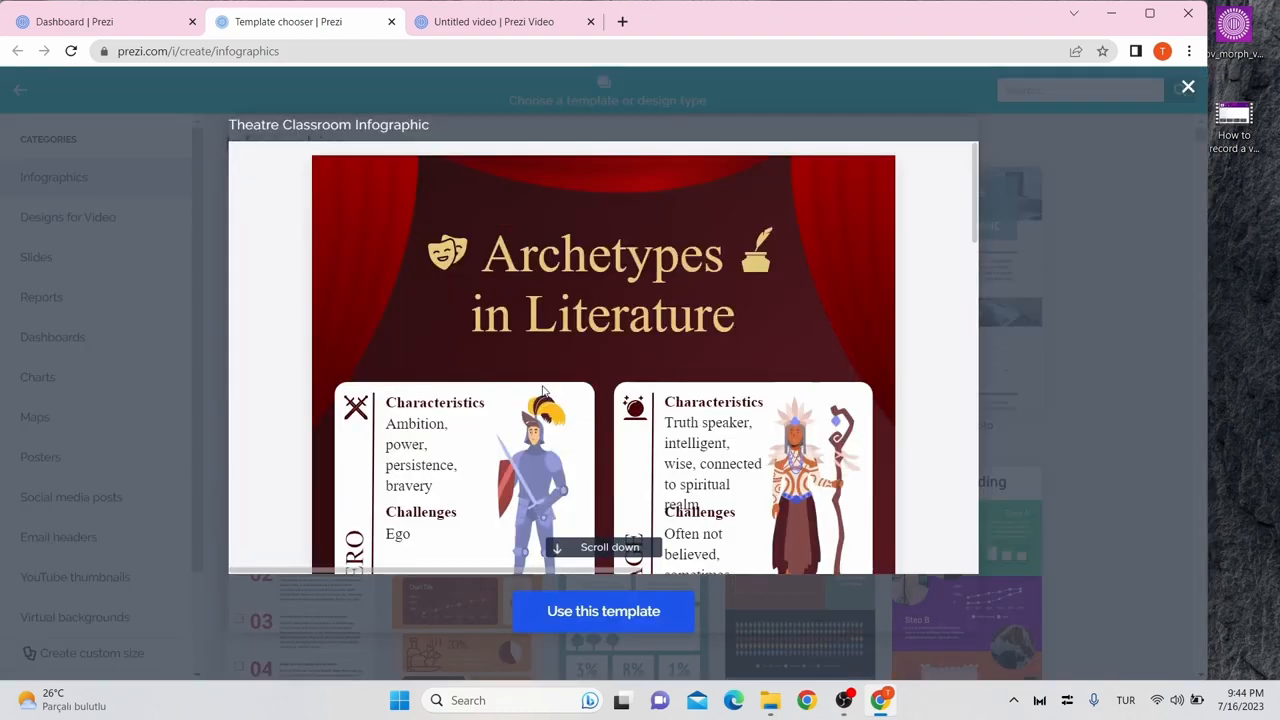
mouse_move(604, 612)
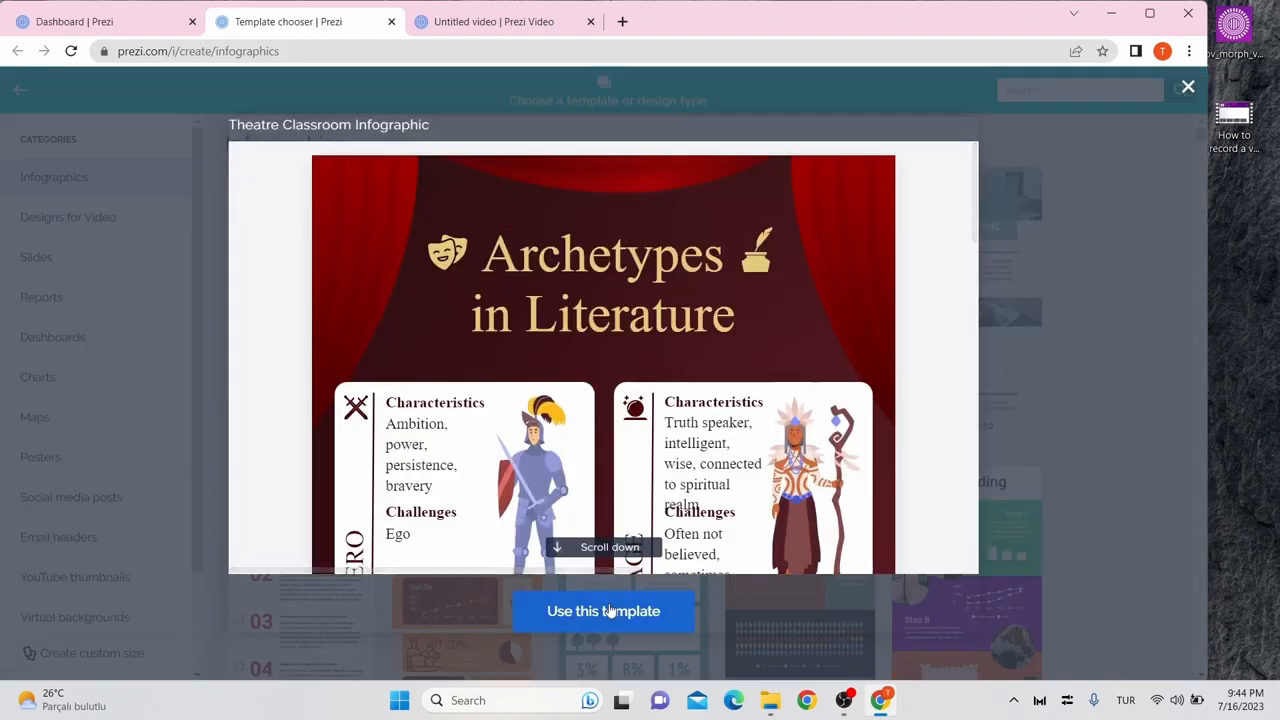
click(604, 612)
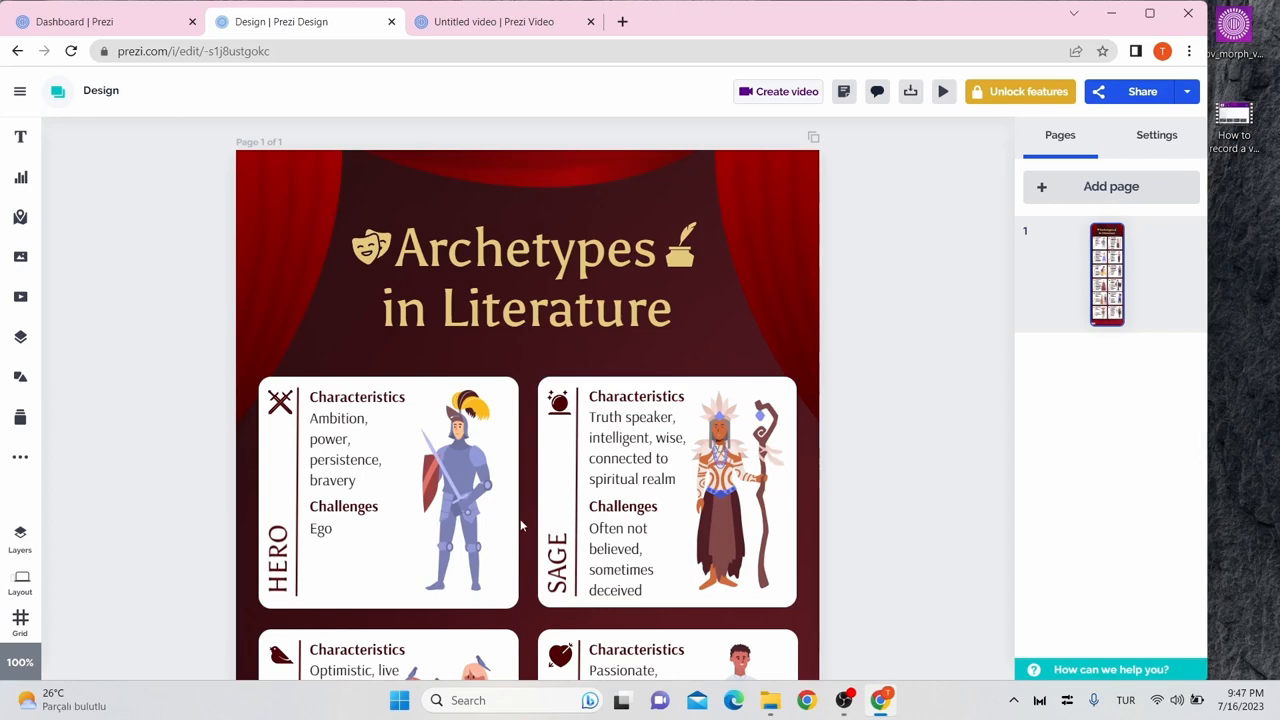
mouse_move(36, 200)
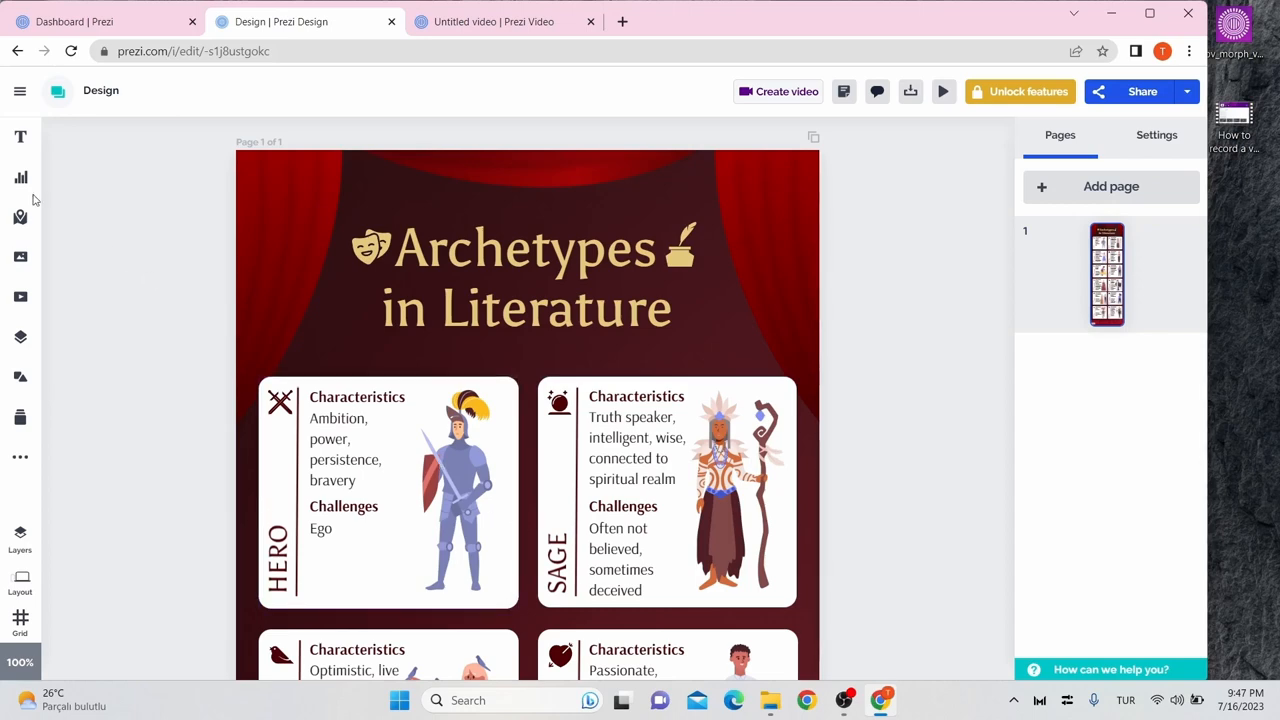
mouse_move(20, 176)
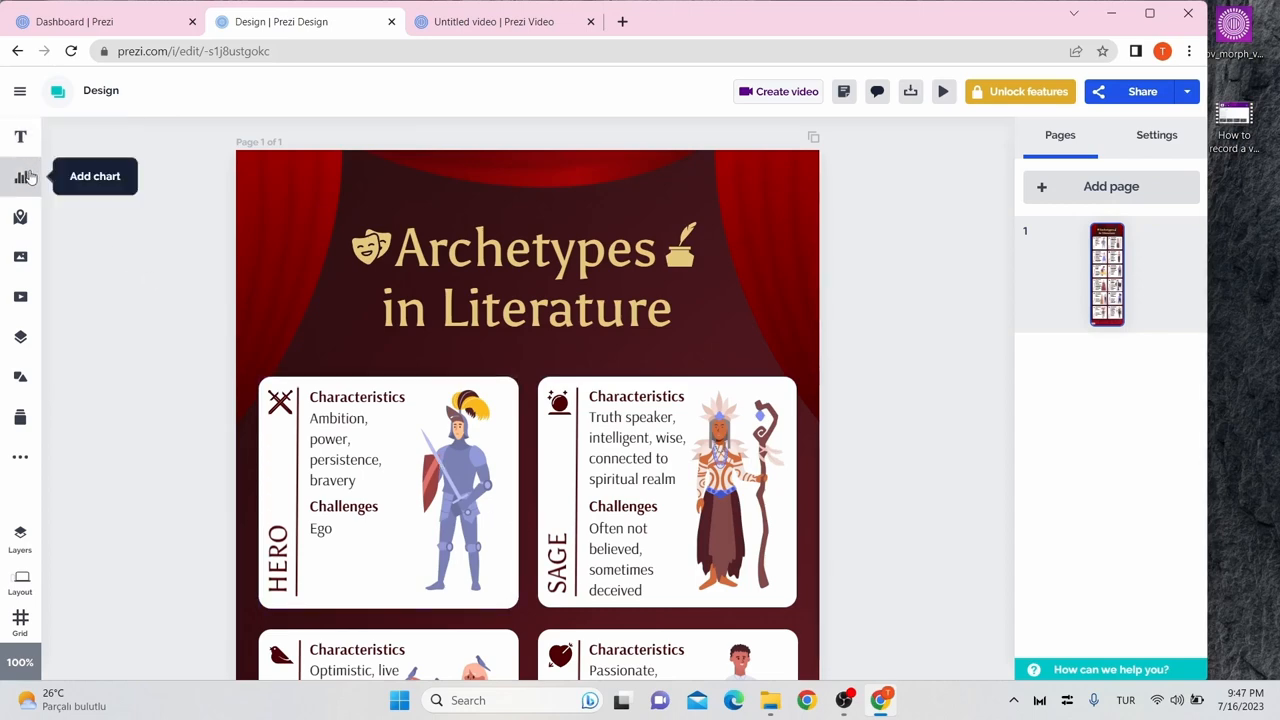
mouse_move(20, 296)
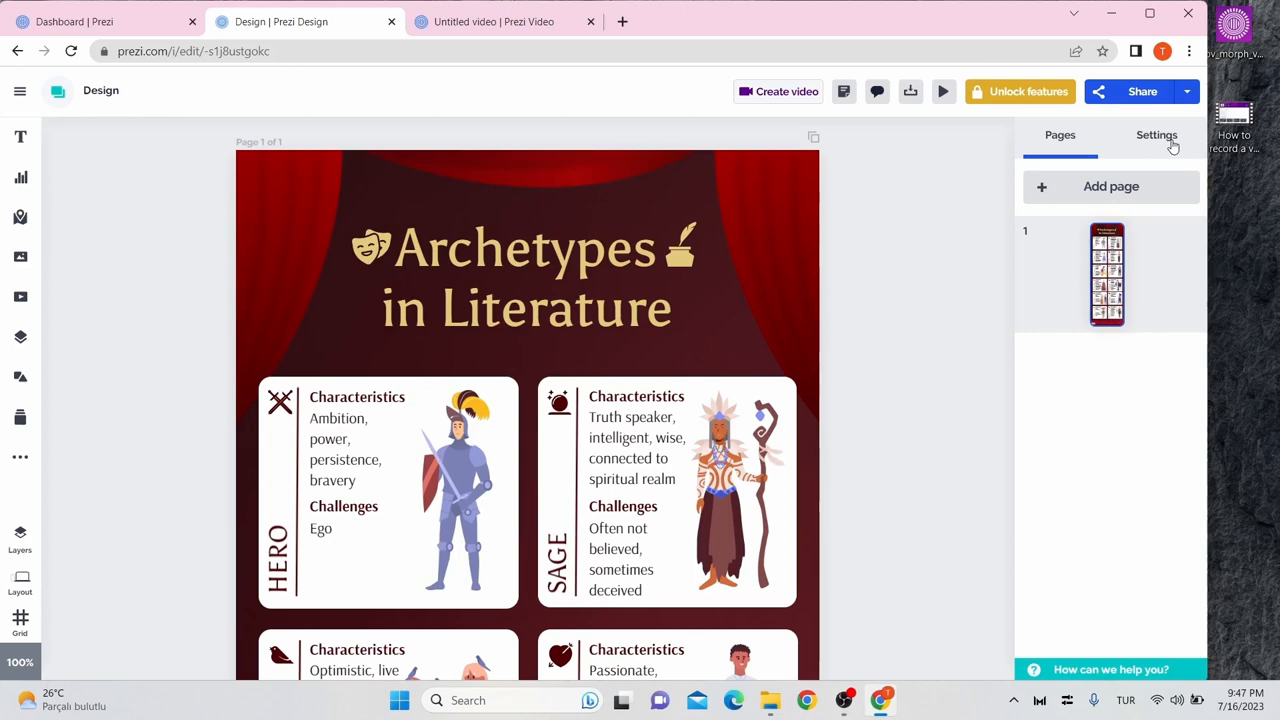
View the infographic's size and background settings, then return to the dashboard
click(1156, 136)
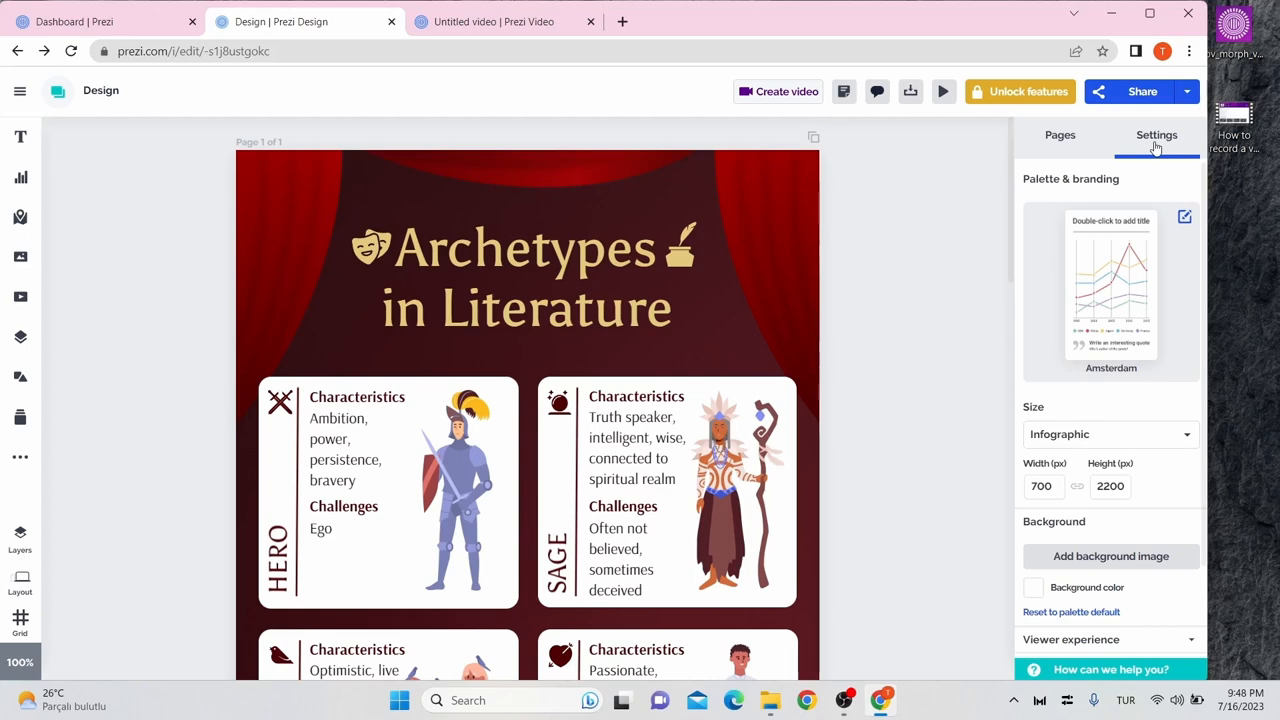
mouse_move(936, 104)
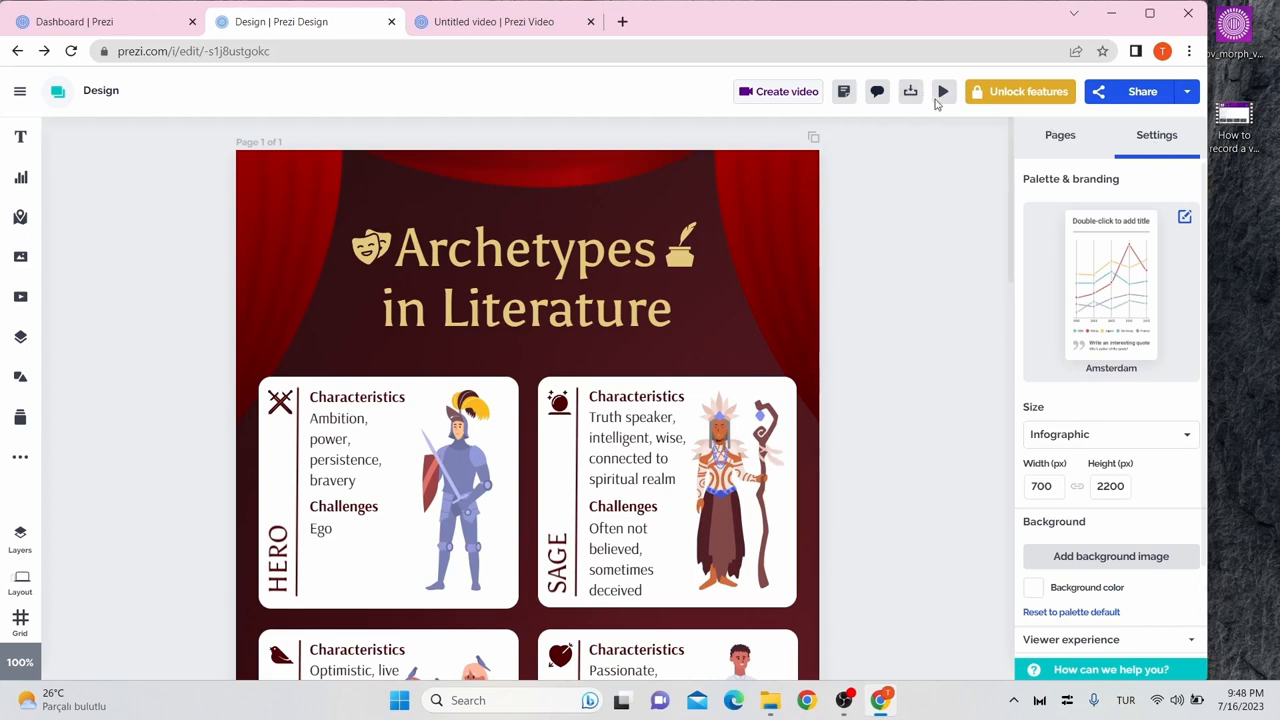
mouse_move(1148, 108)
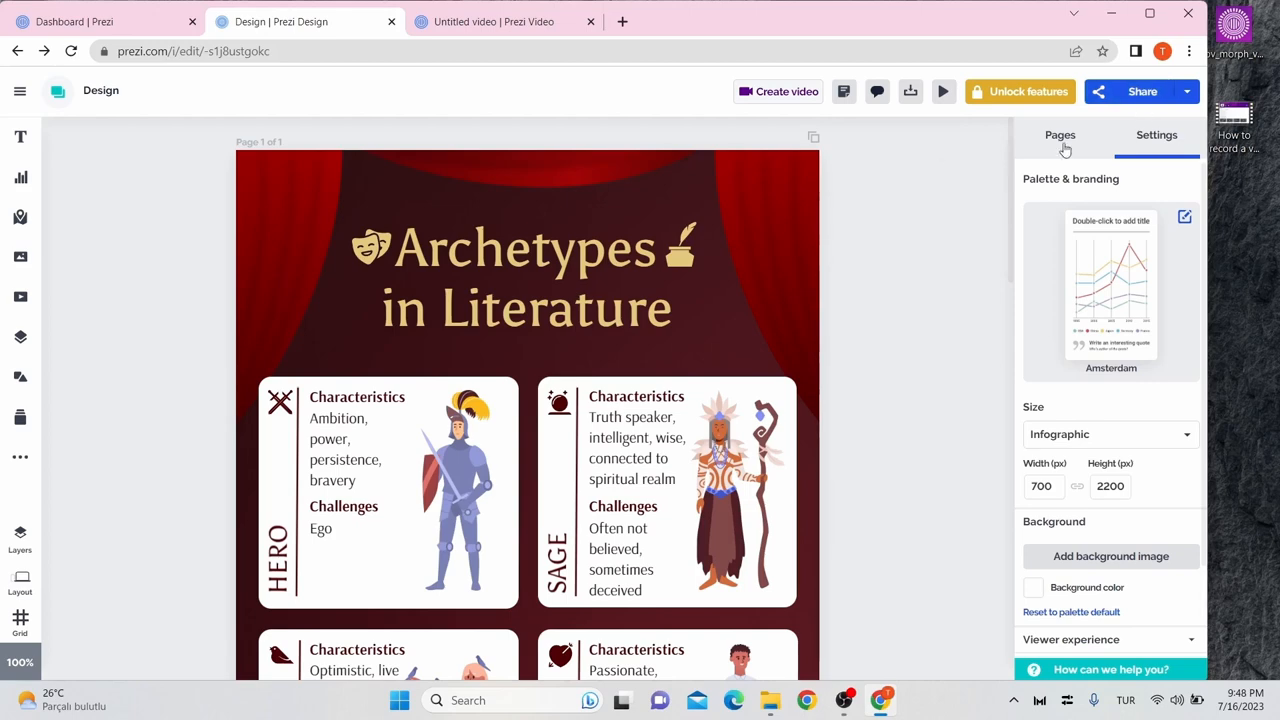
click(20, 92)
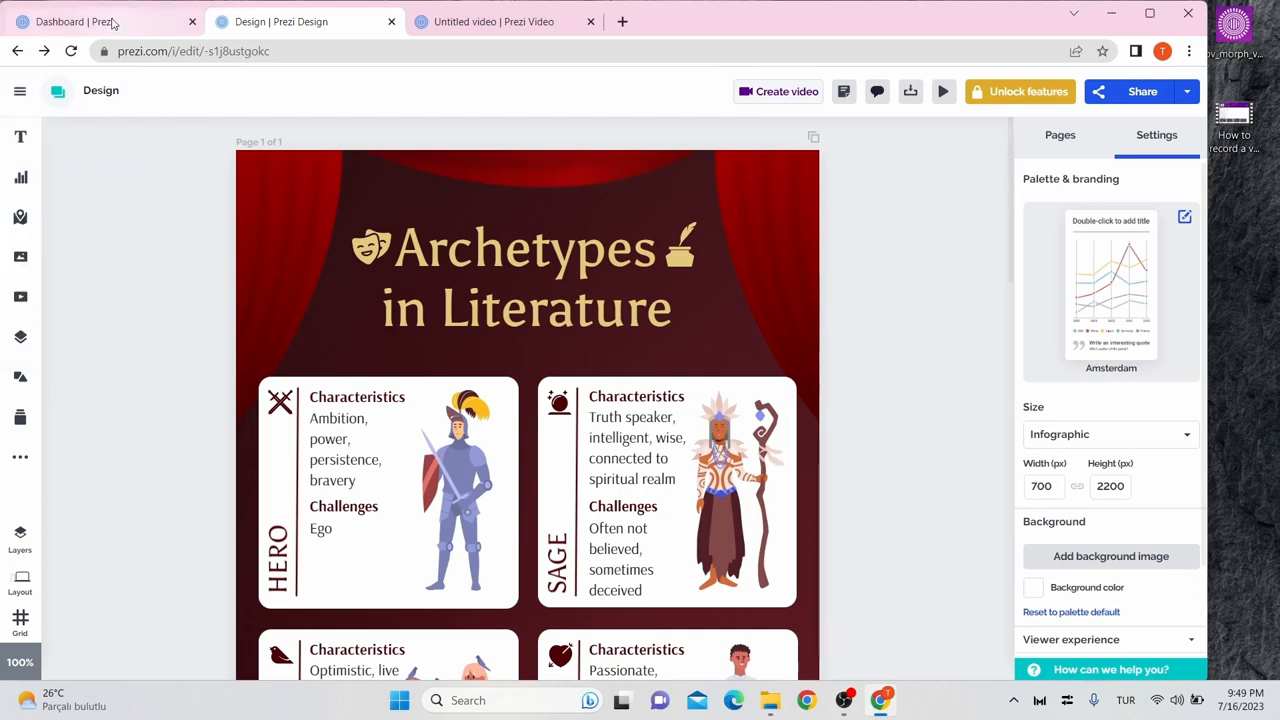
click(70, 20)
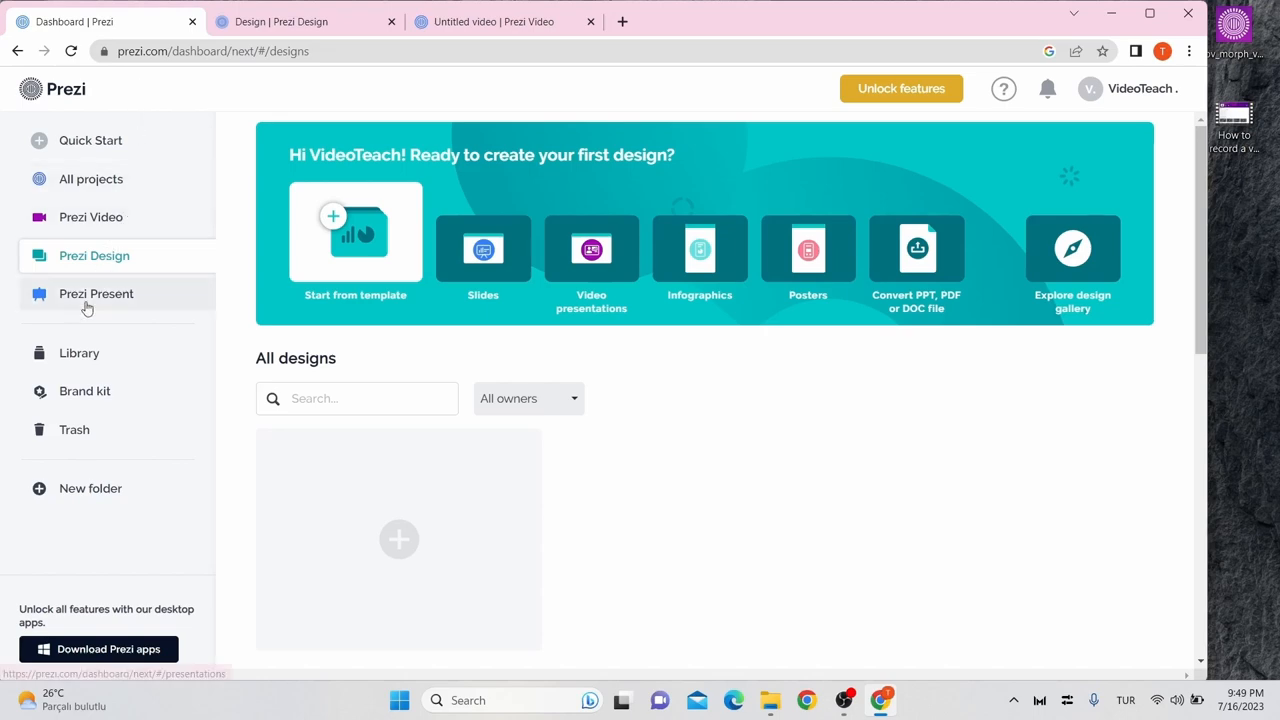
From the Prezi Present section, start a new presentation from the Strategic Planning template
click(96, 292)
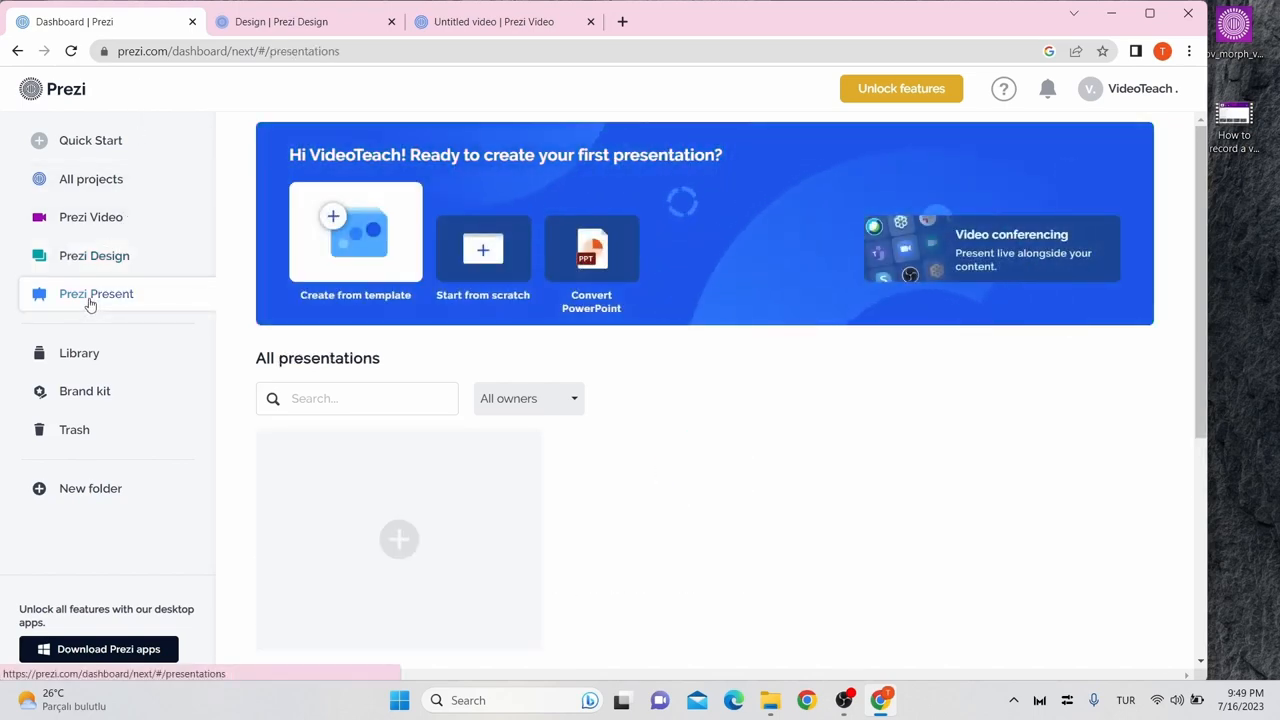
mouse_move(356, 236)
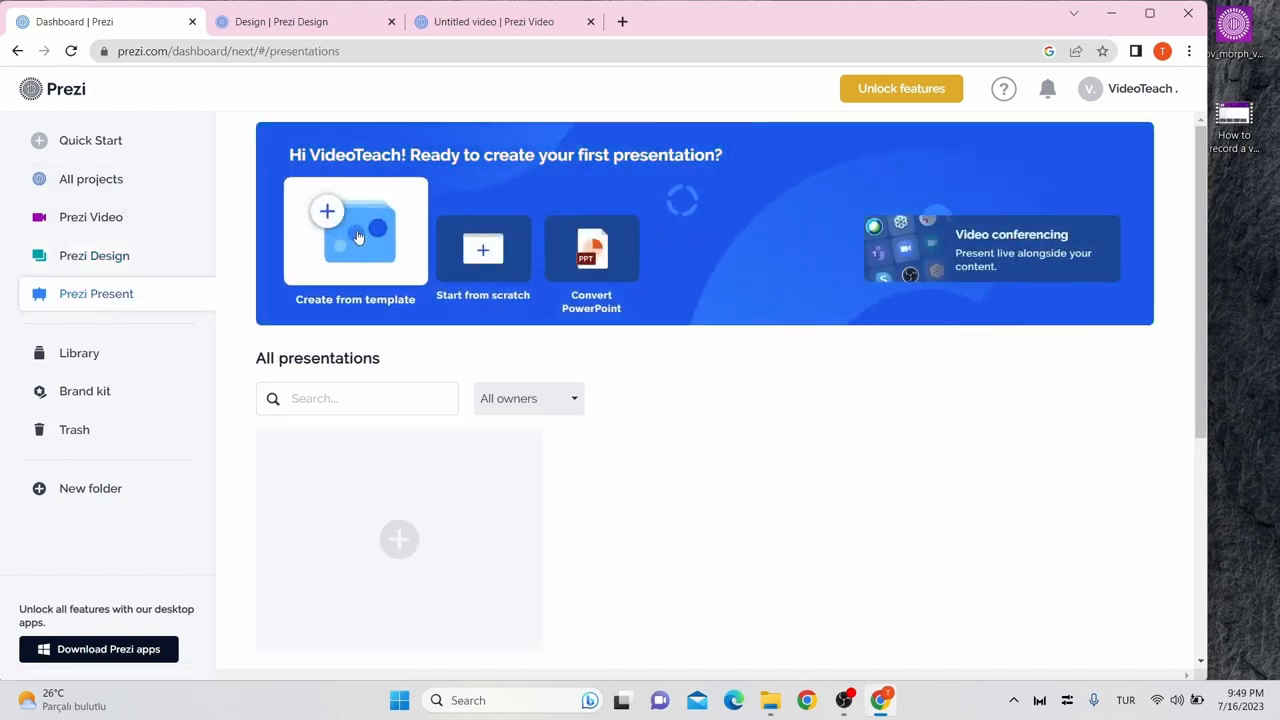
click(356, 230)
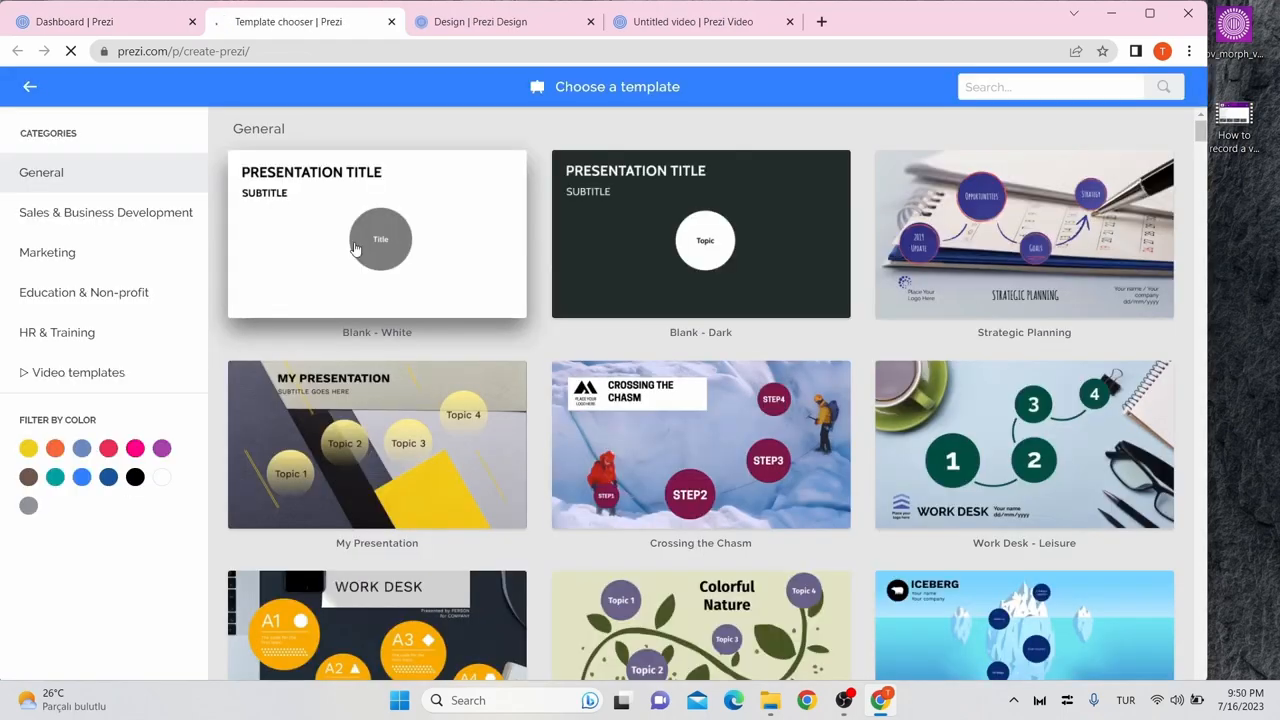
click(1024, 232)
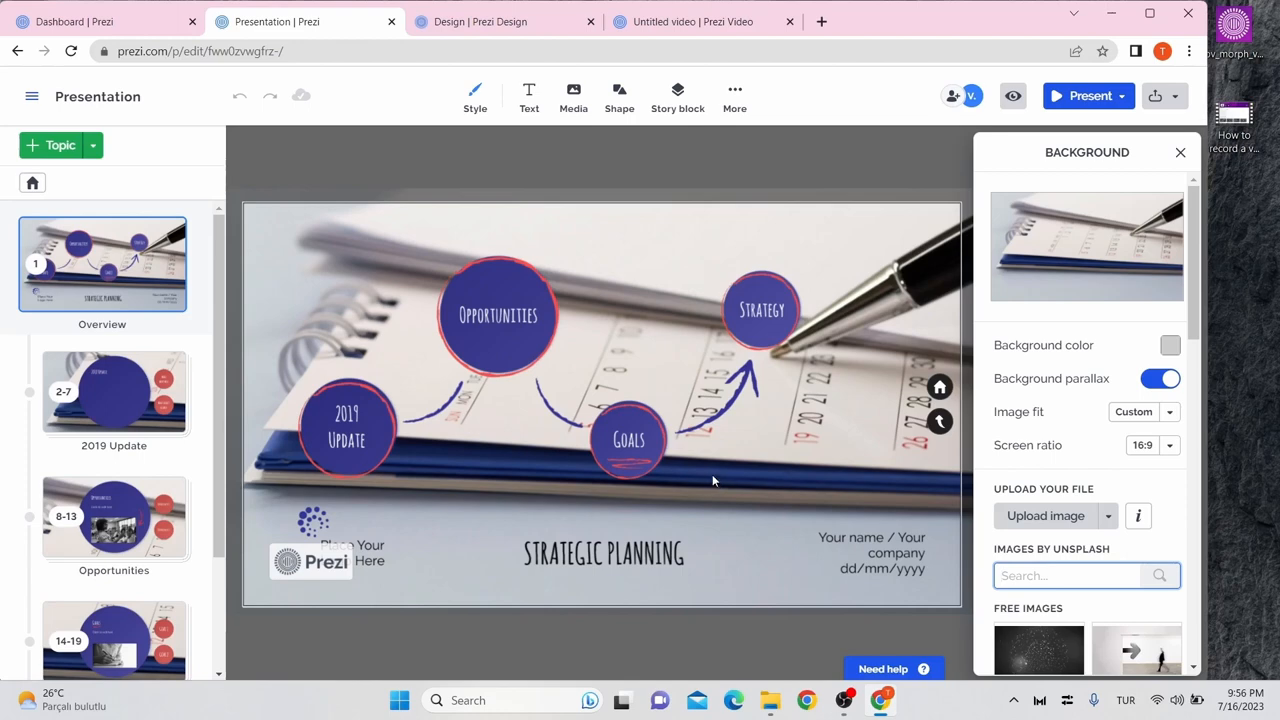
mouse_move(514, 154)
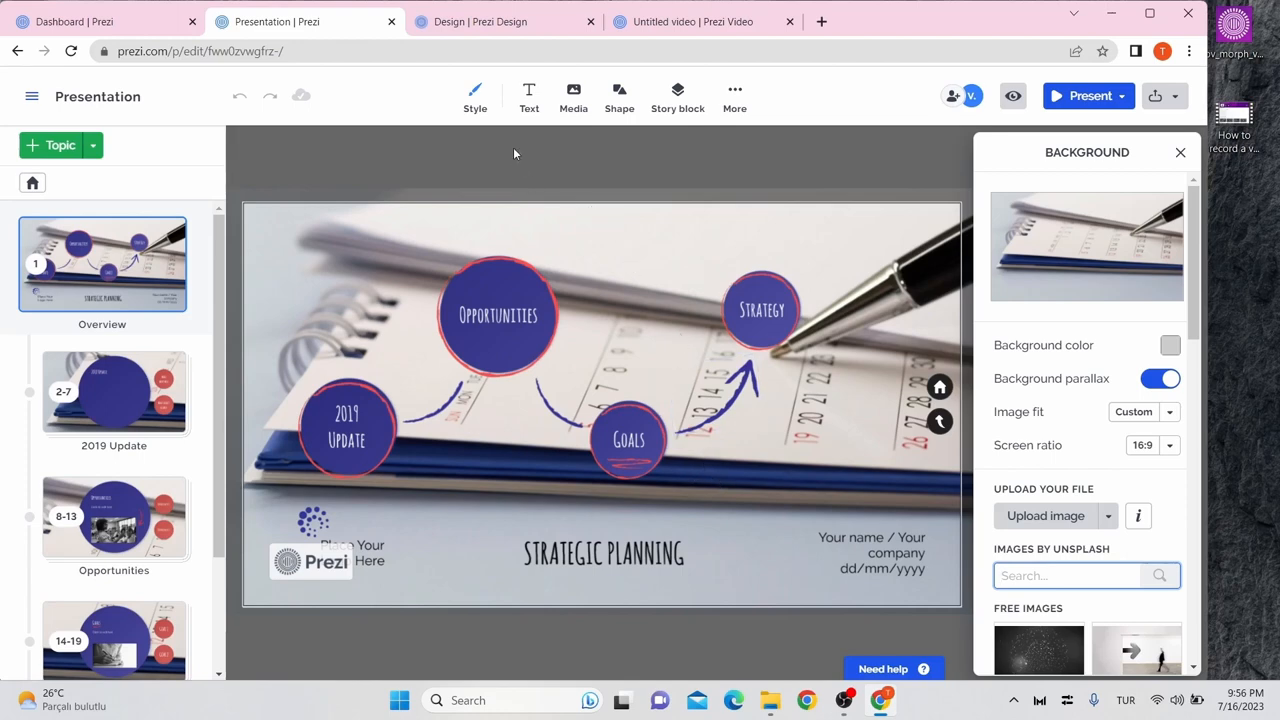
mouse_move(476, 96)
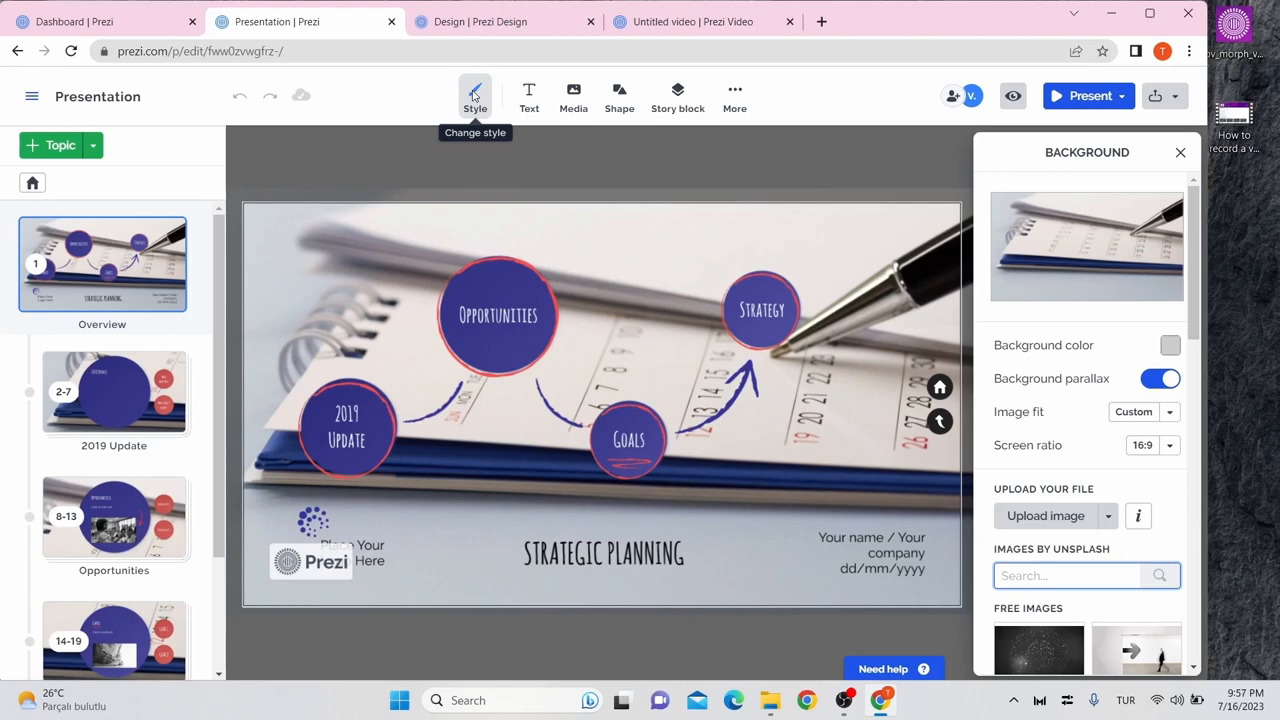
mouse_move(528, 96)
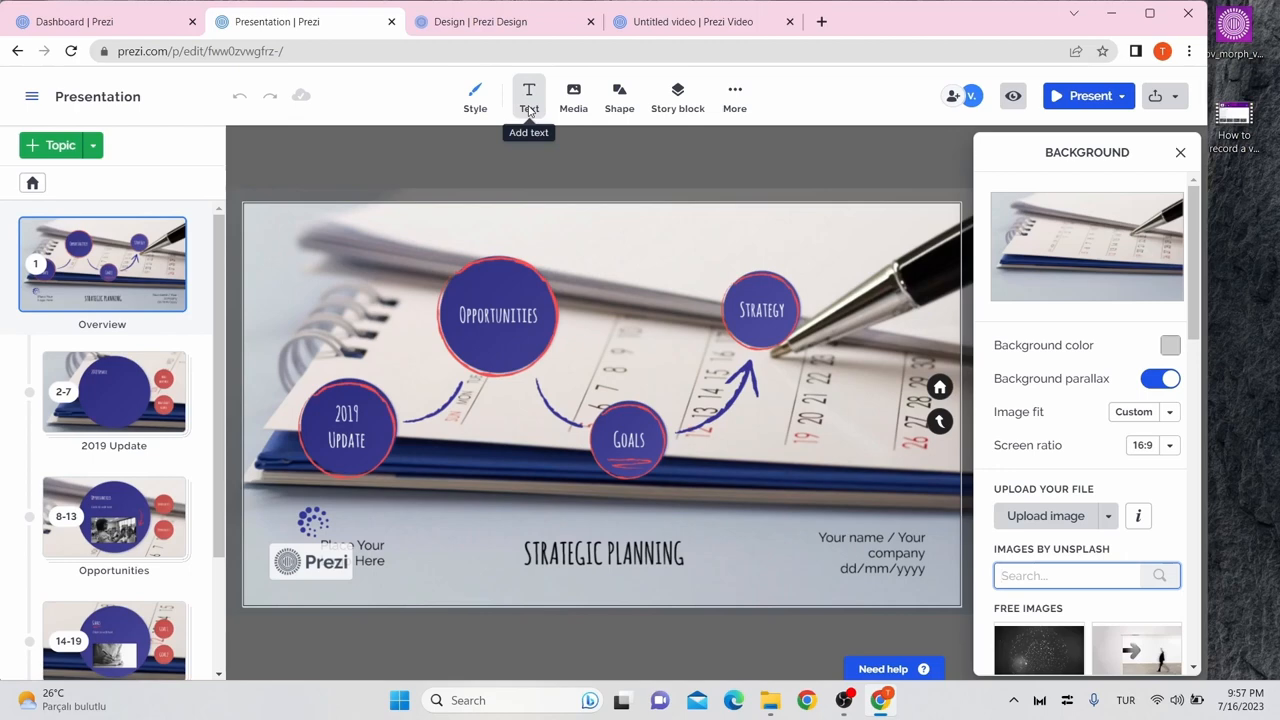
mouse_move(572, 96)
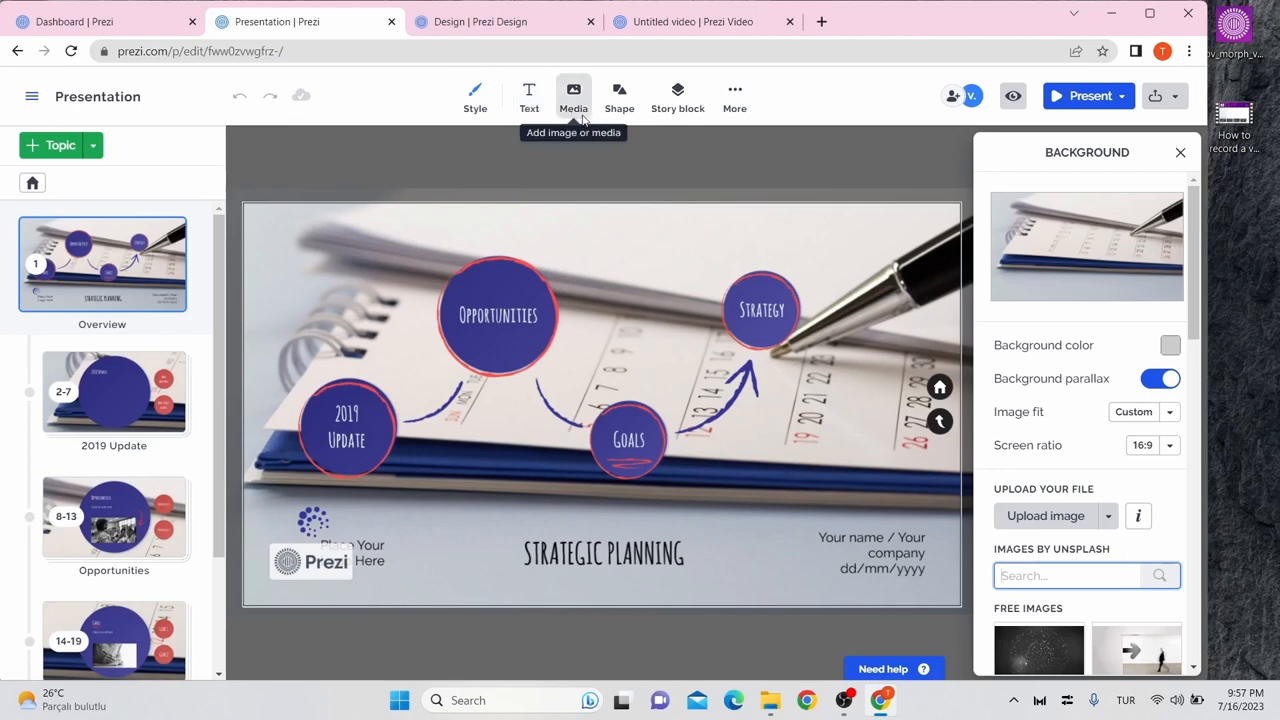
mouse_move(620, 96)
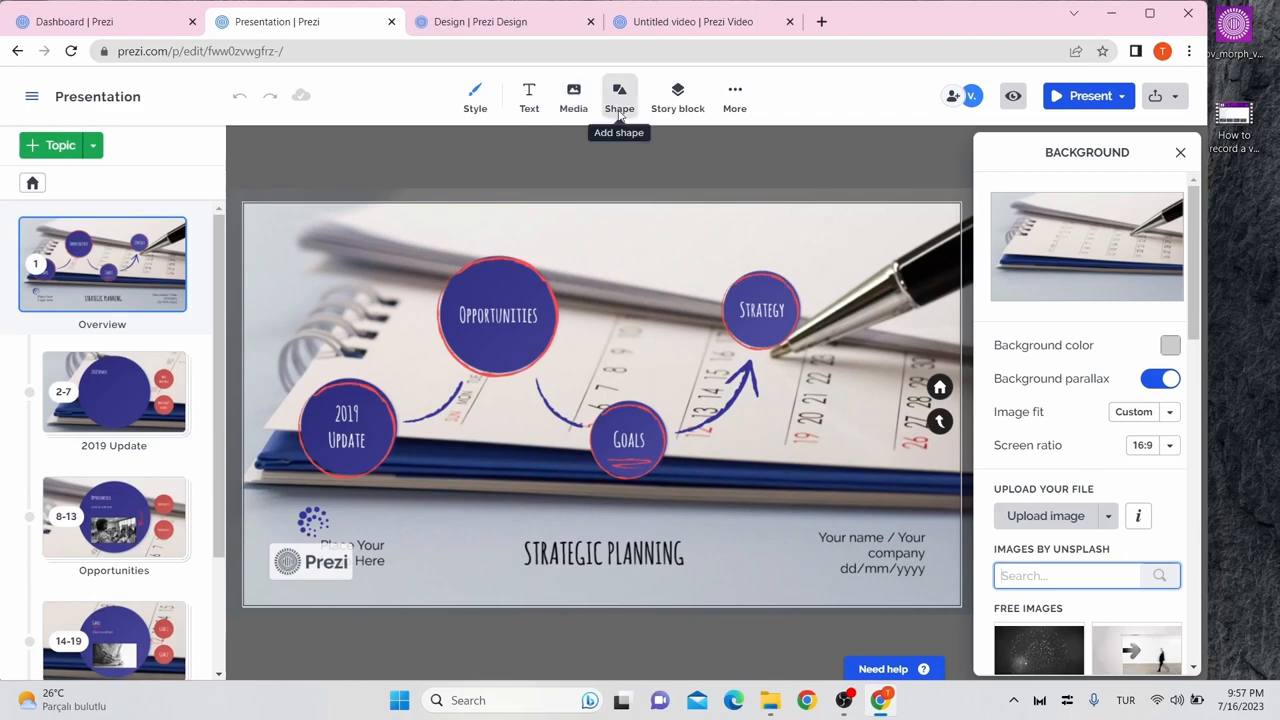
mouse_move(676, 96)
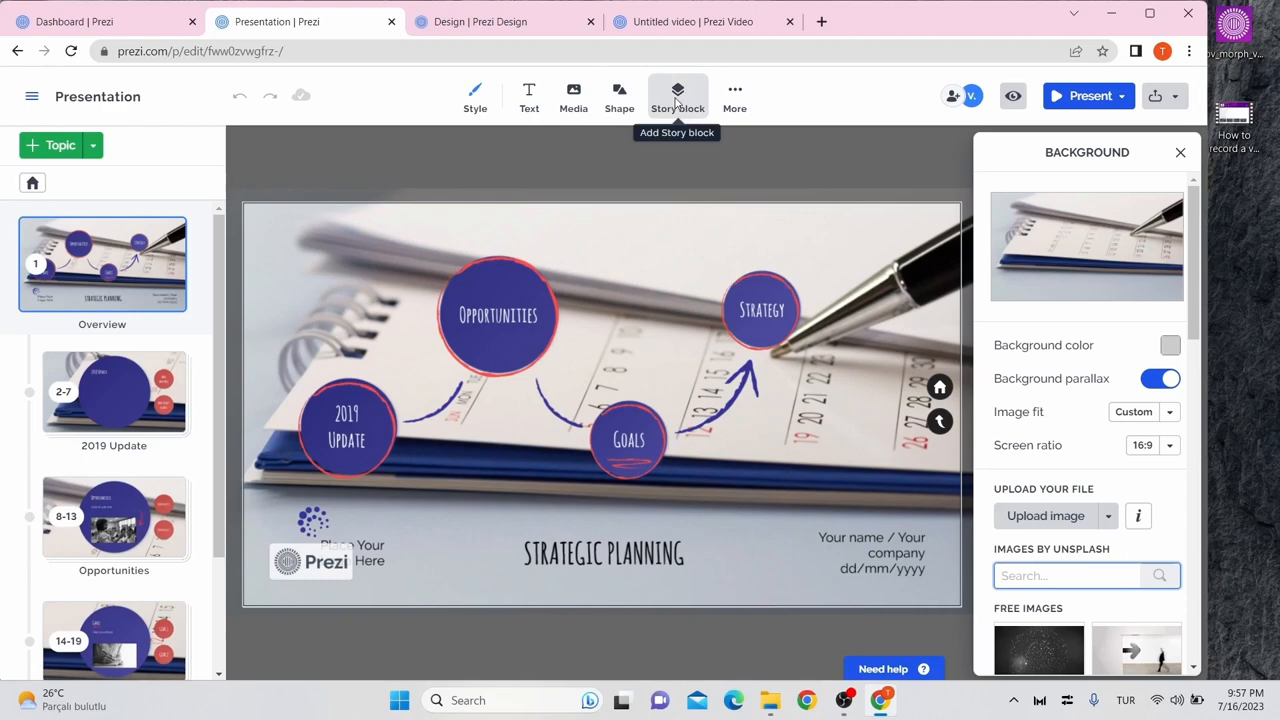
Look over the Strategic Planning presentation's editor toolbar without changing it
click(734, 96)
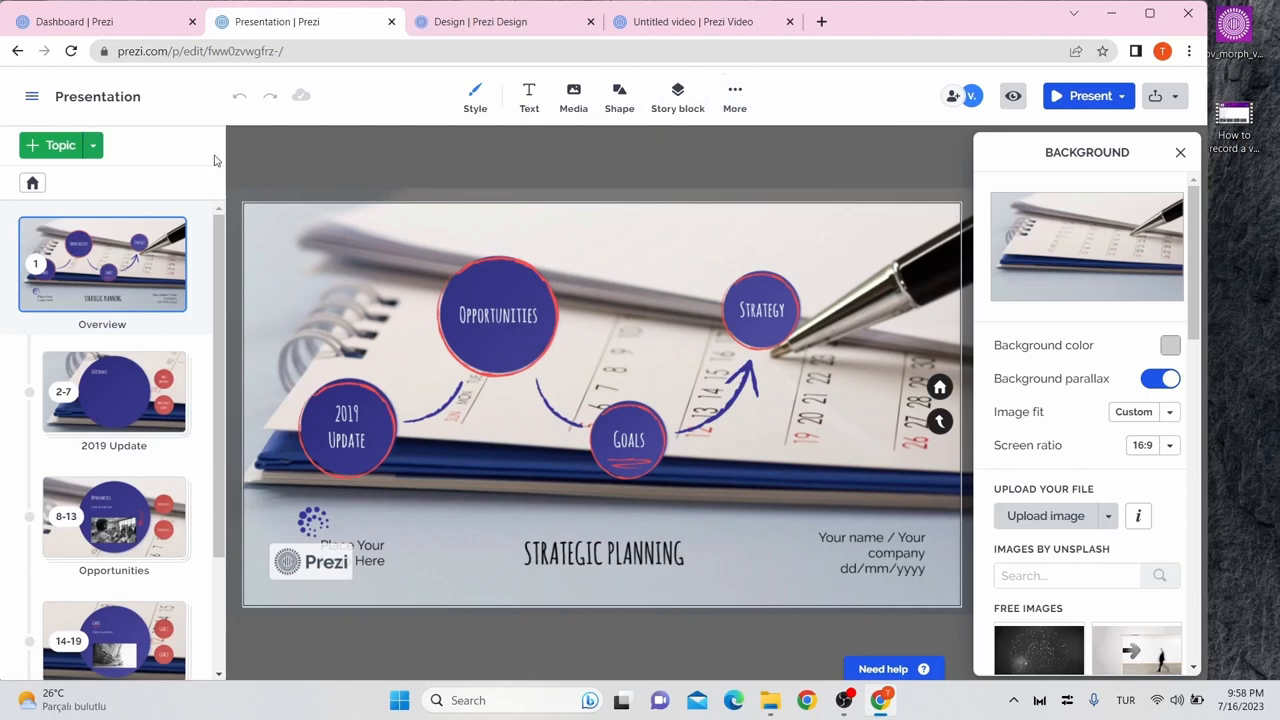
click(92, 144)
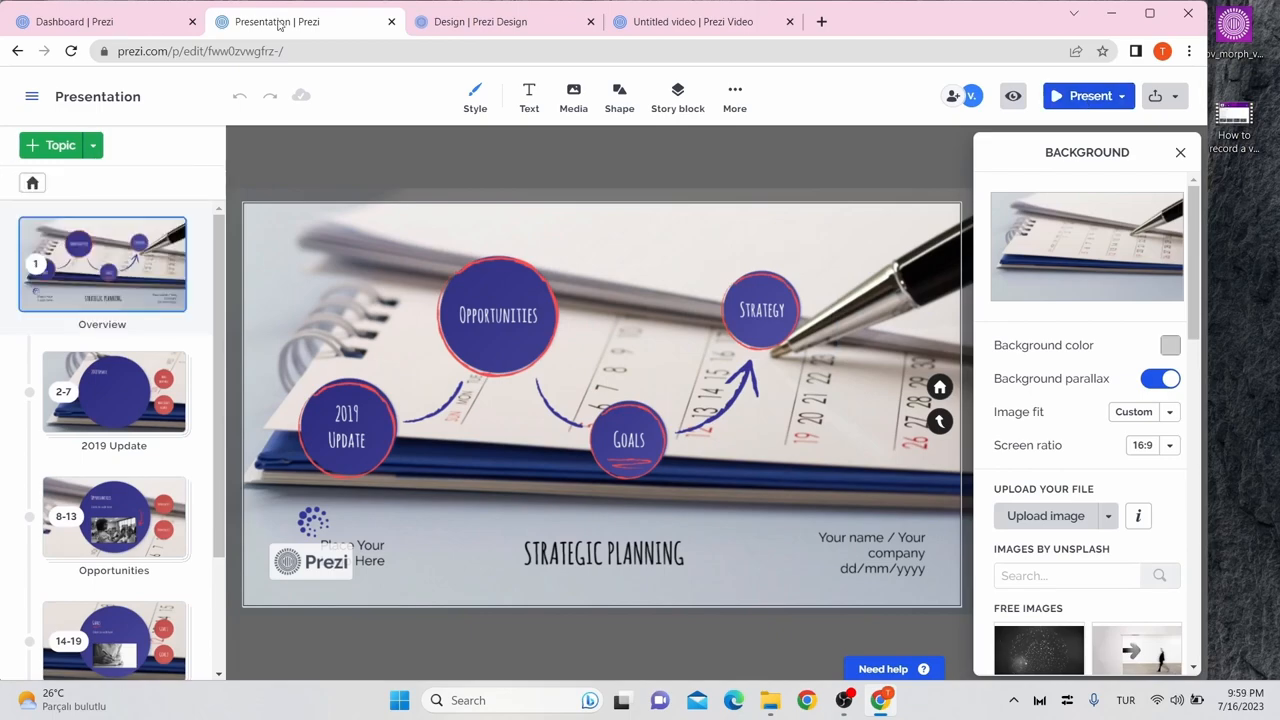
Return to the Prezi dashboard's presentations page
click(70, 20)
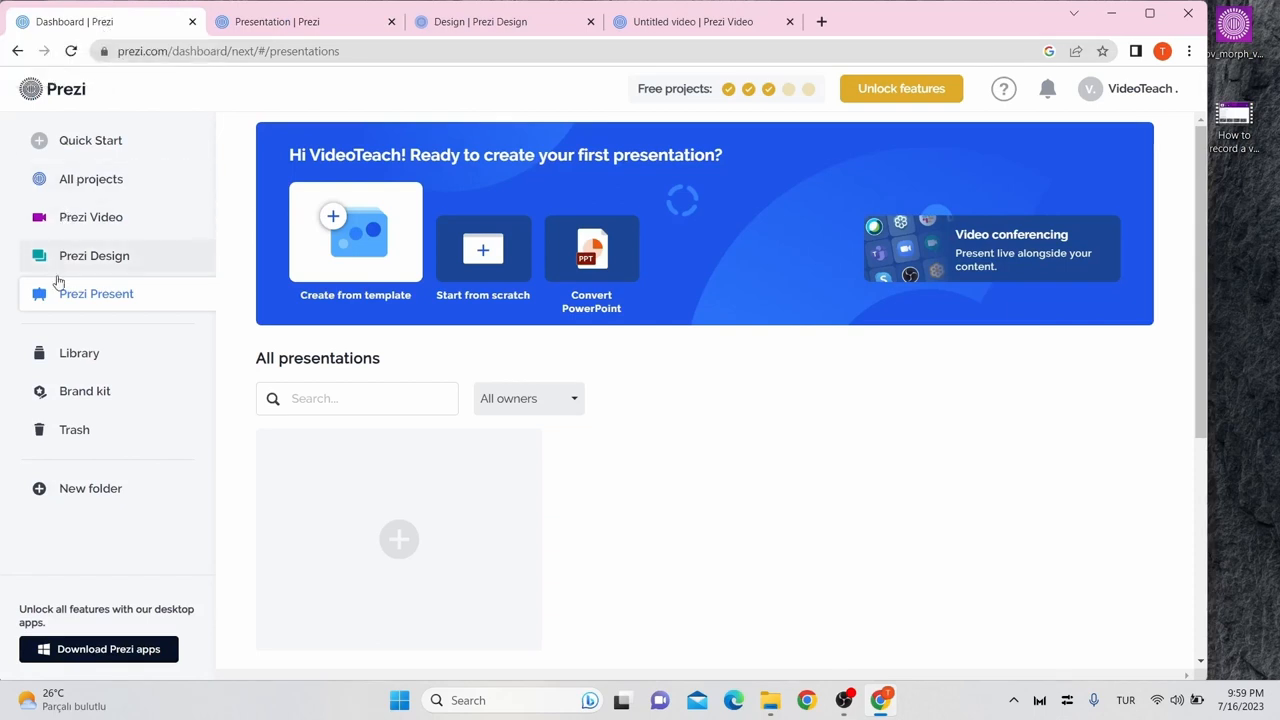
mouse_move(64, 332)
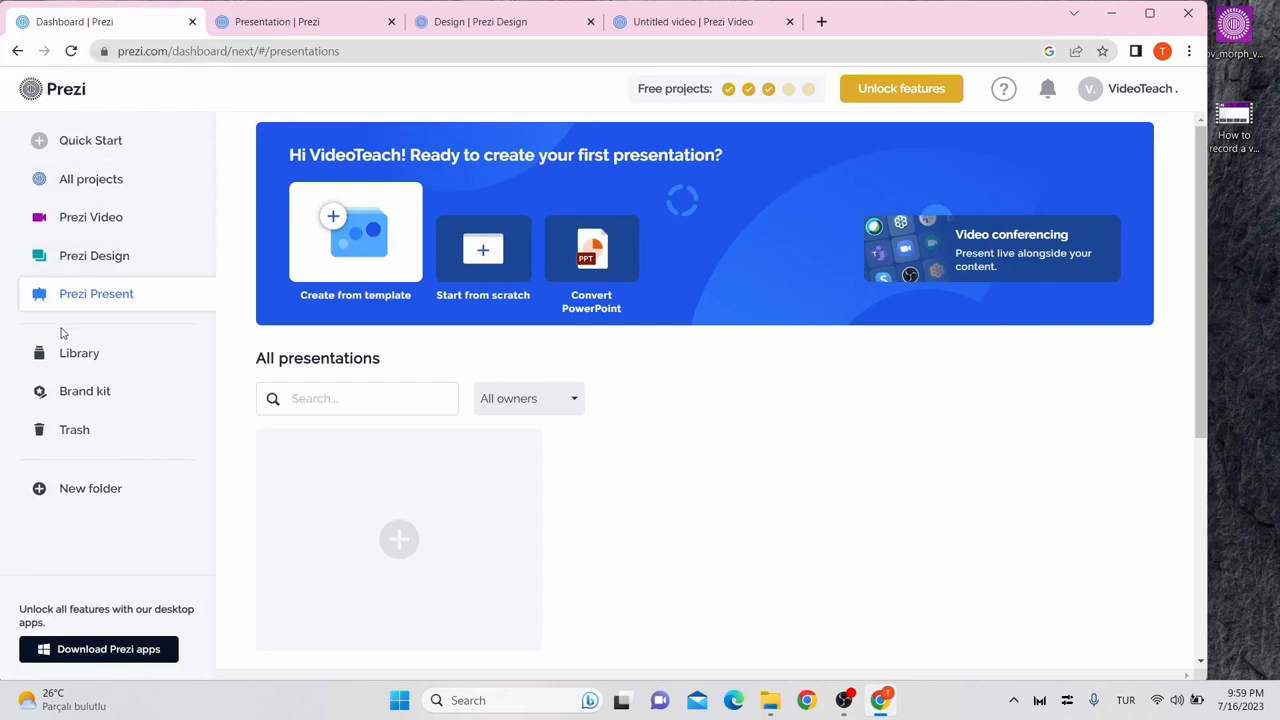
mouse_move(80, 352)
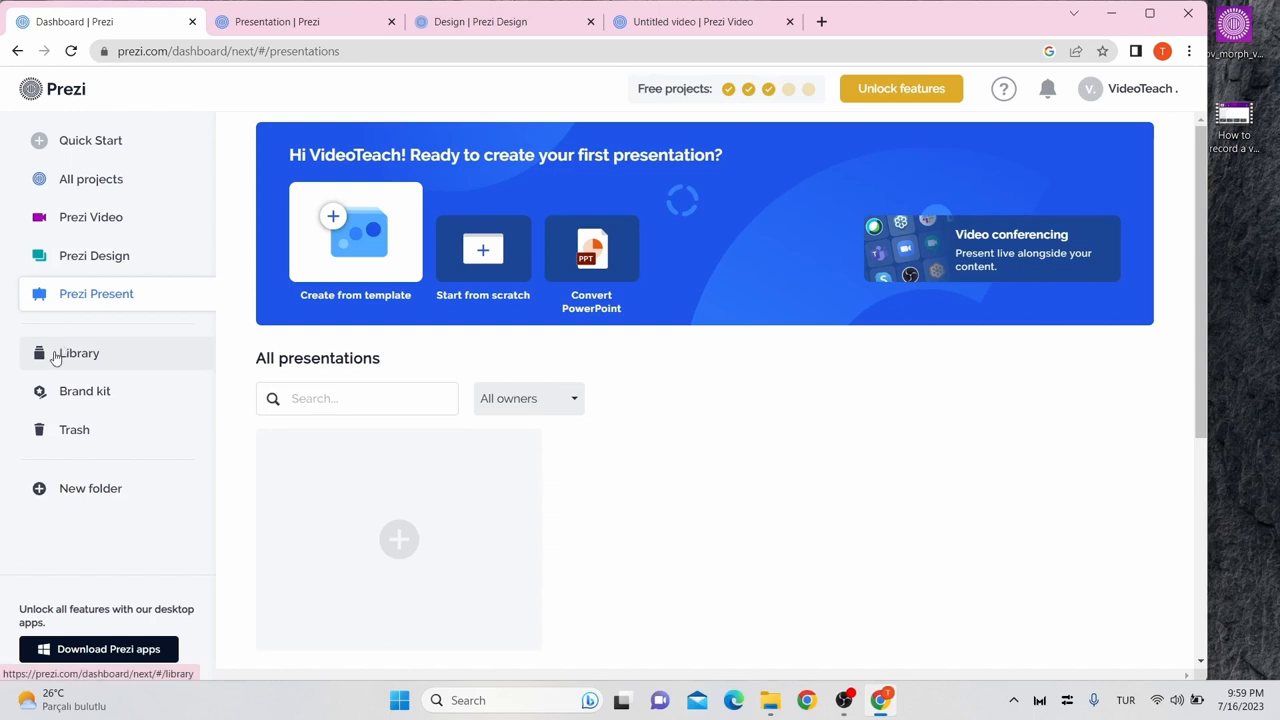
mouse_move(72, 396)
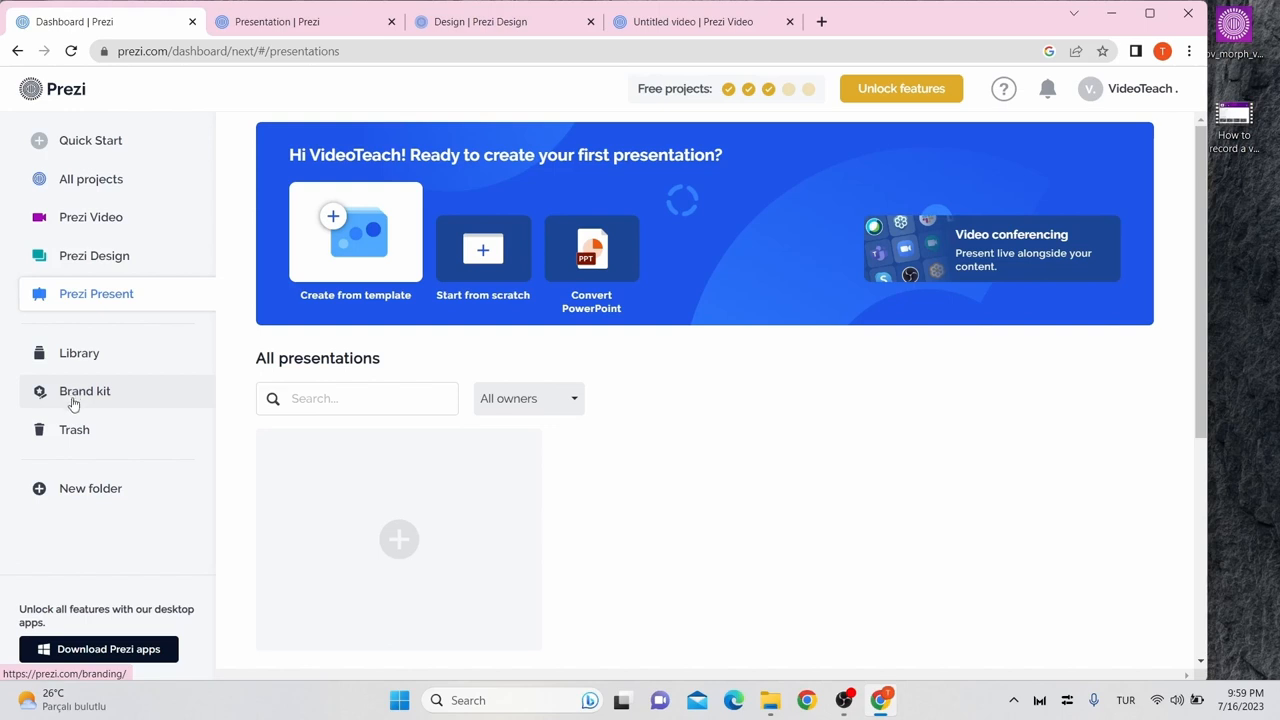
mouse_move(72, 428)
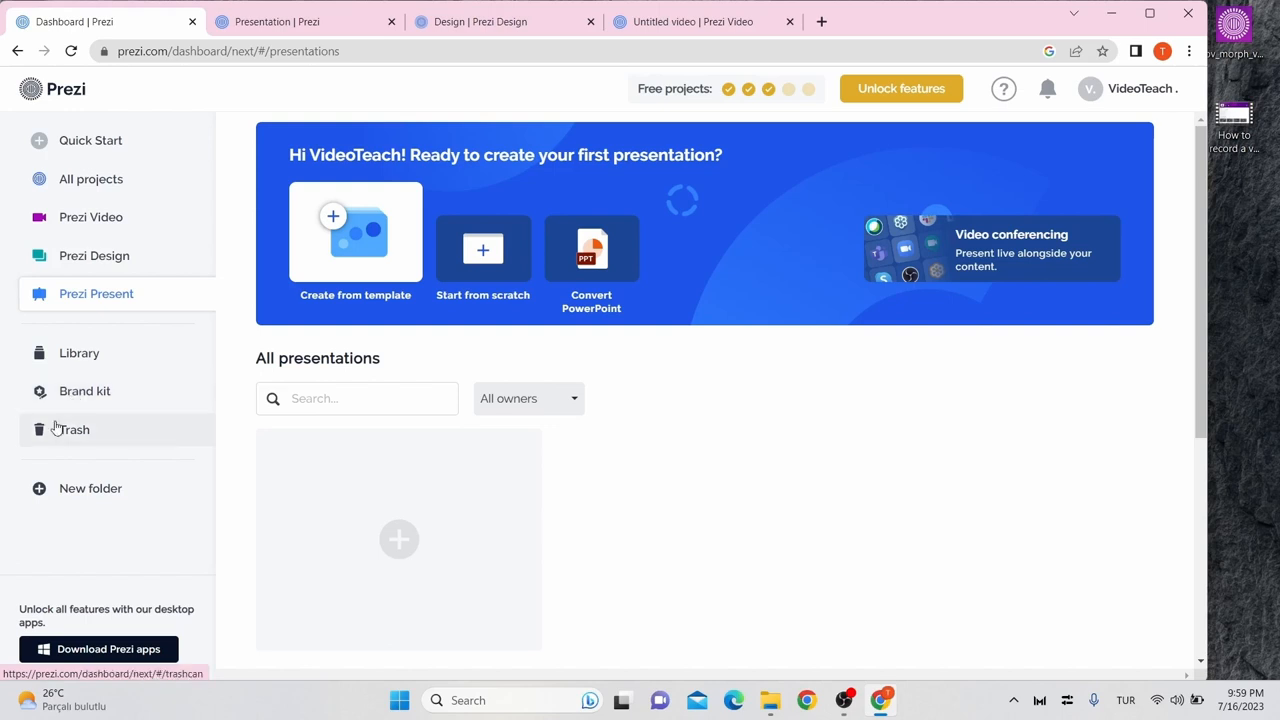